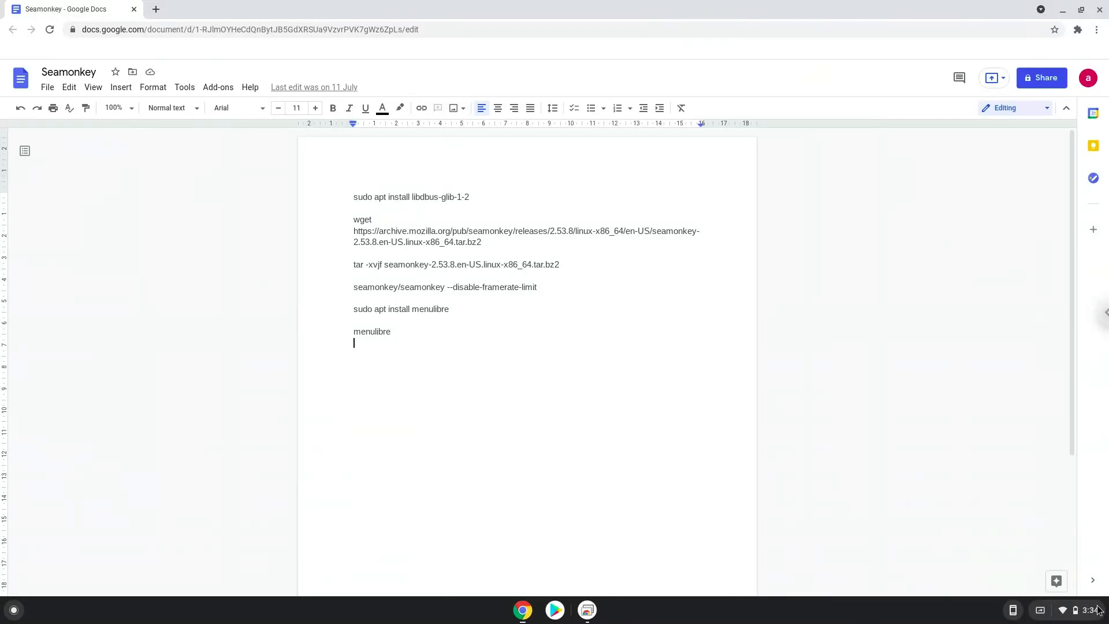
Open Chromebook Settings and expand Advanced to reveal Developers, Date and time, and Files.
click(1078, 610)
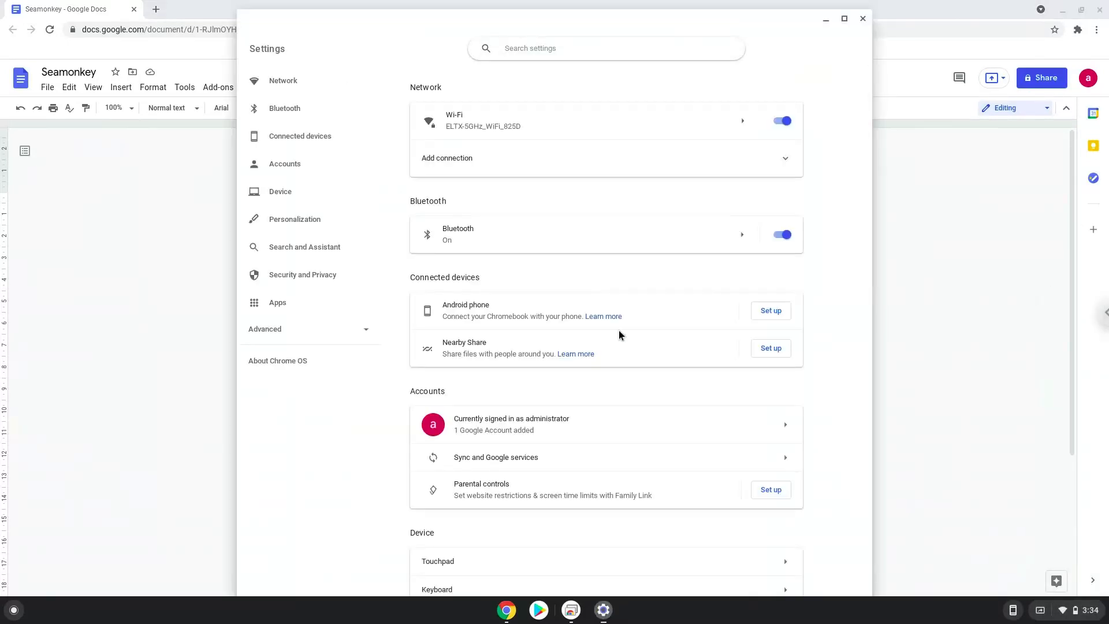
mouse_move(349, 331)
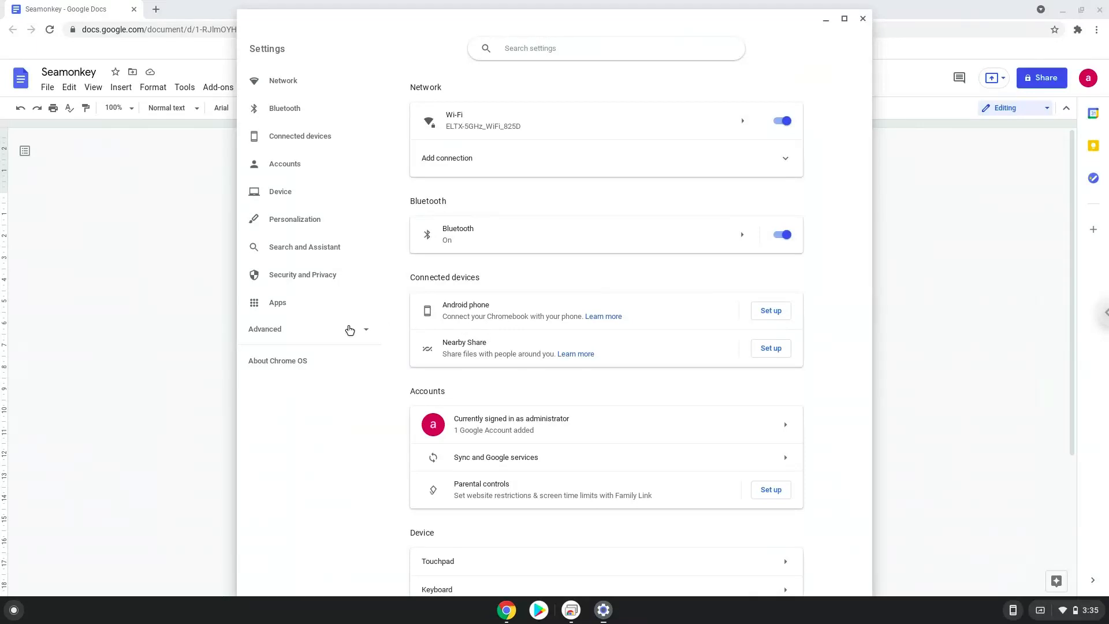
click(265, 329)
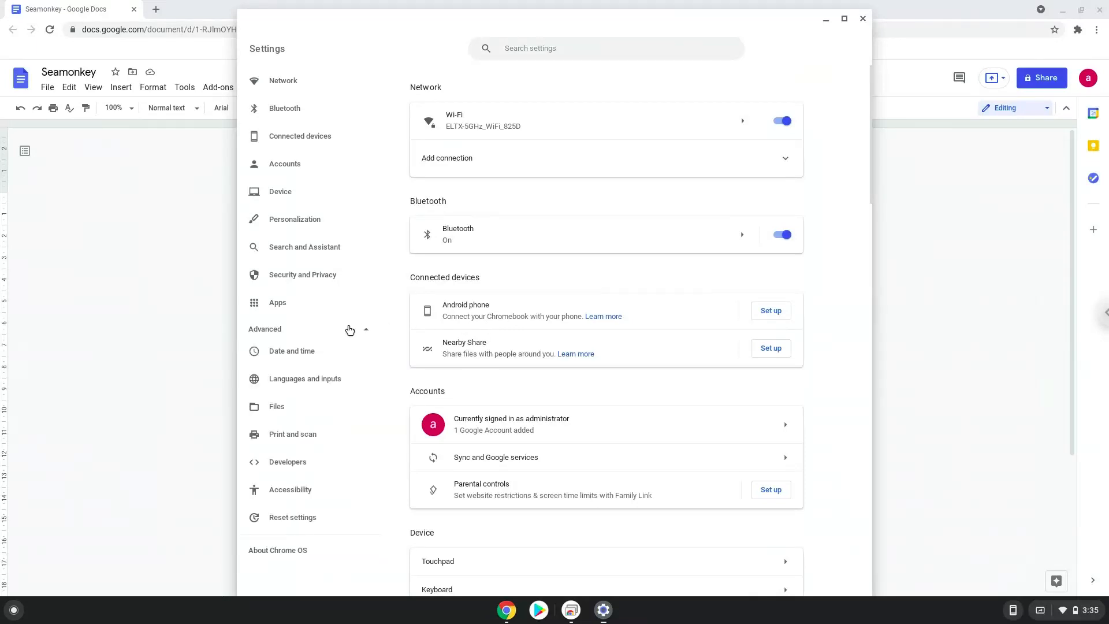
Turn on and install the Linux development environment from the Developers settings.
click(287, 461)
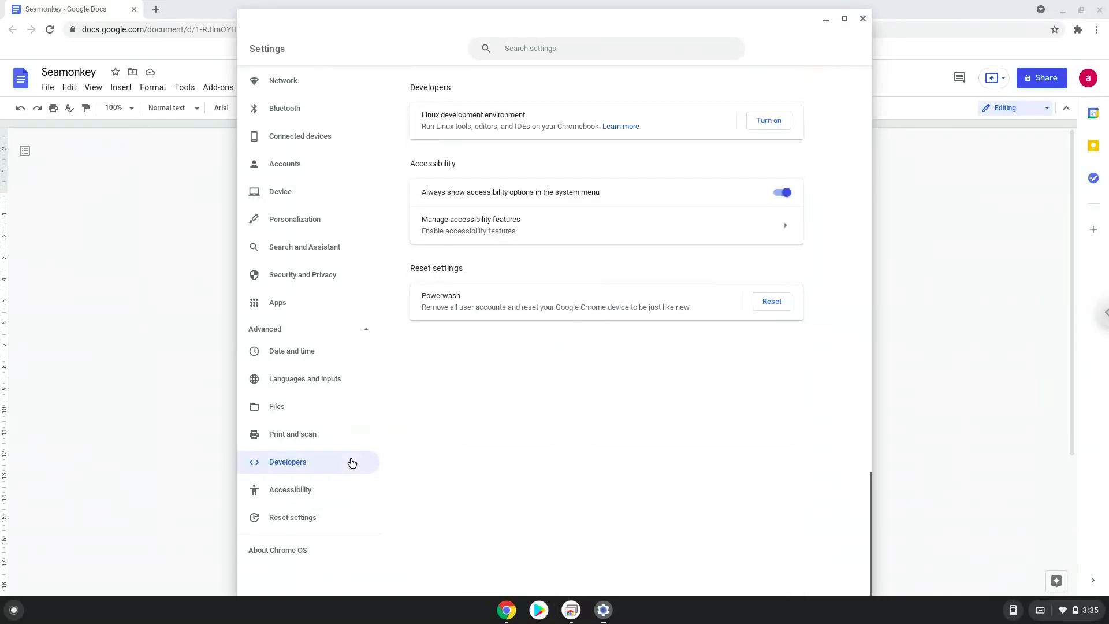
mouse_move(661, 213)
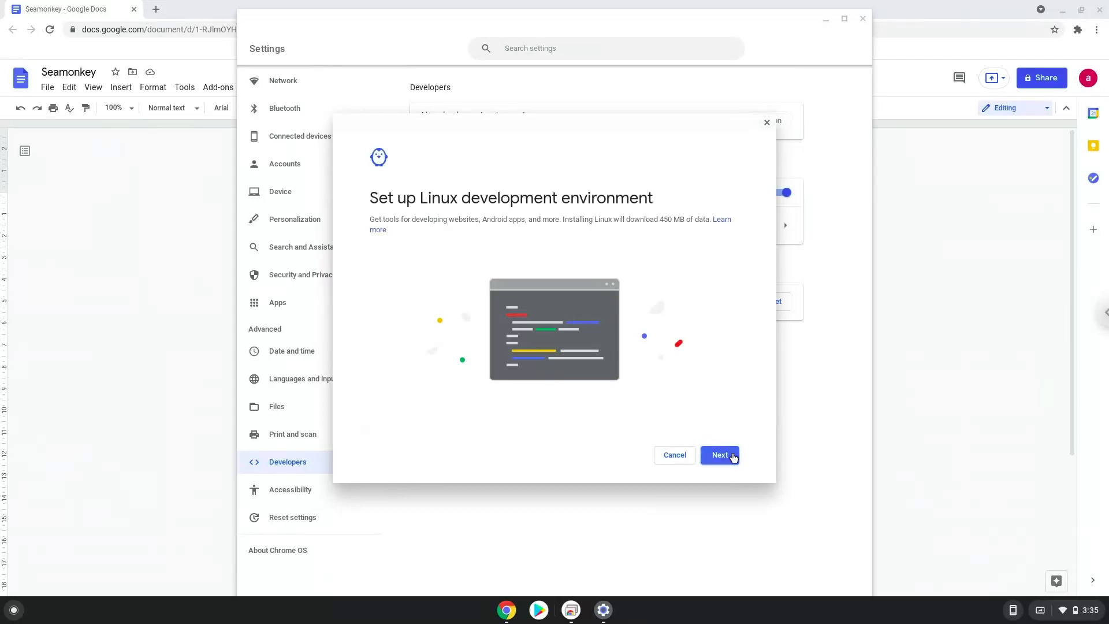
click(719, 455)
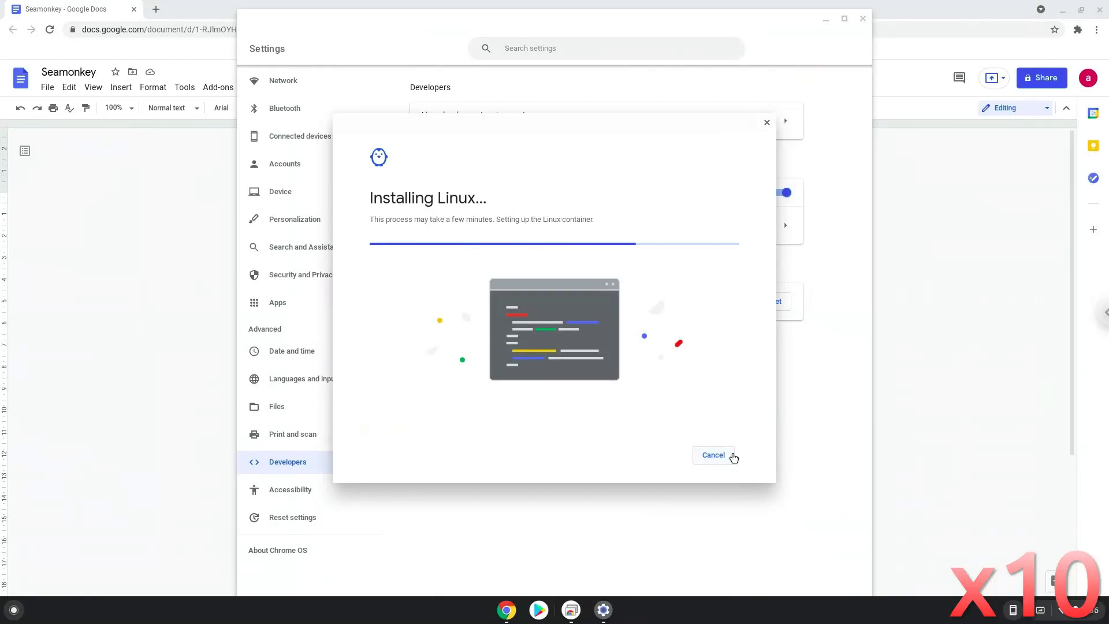
click(712, 455)
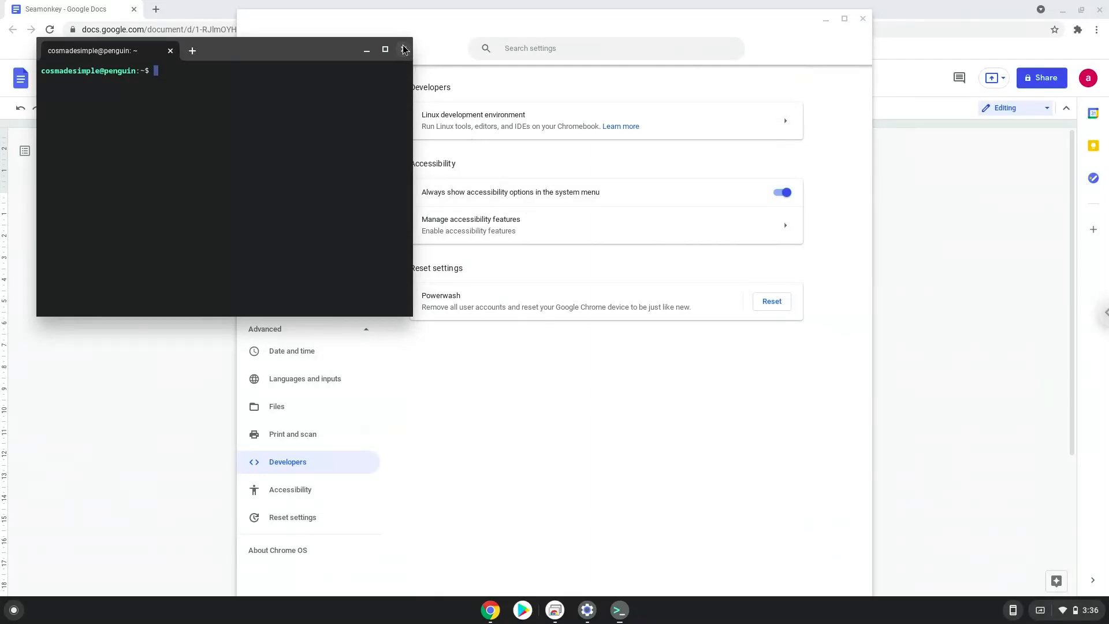
Close Terminal and Settings, copy the libdbus-glib-1-2 install command, and open the launcher.
click(403, 51)
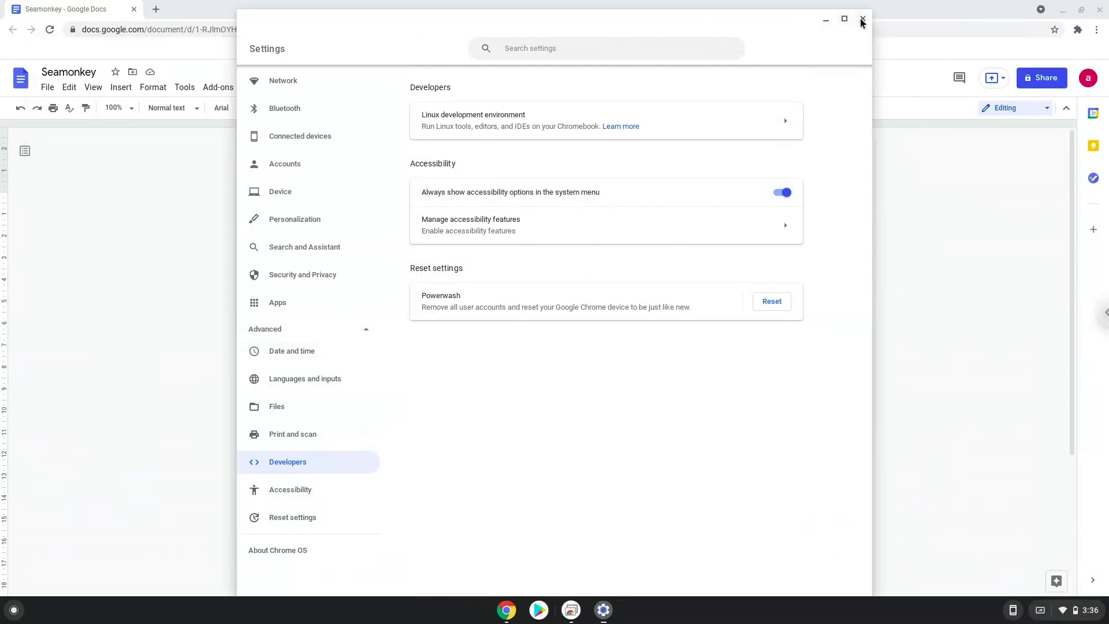
click(861, 19)
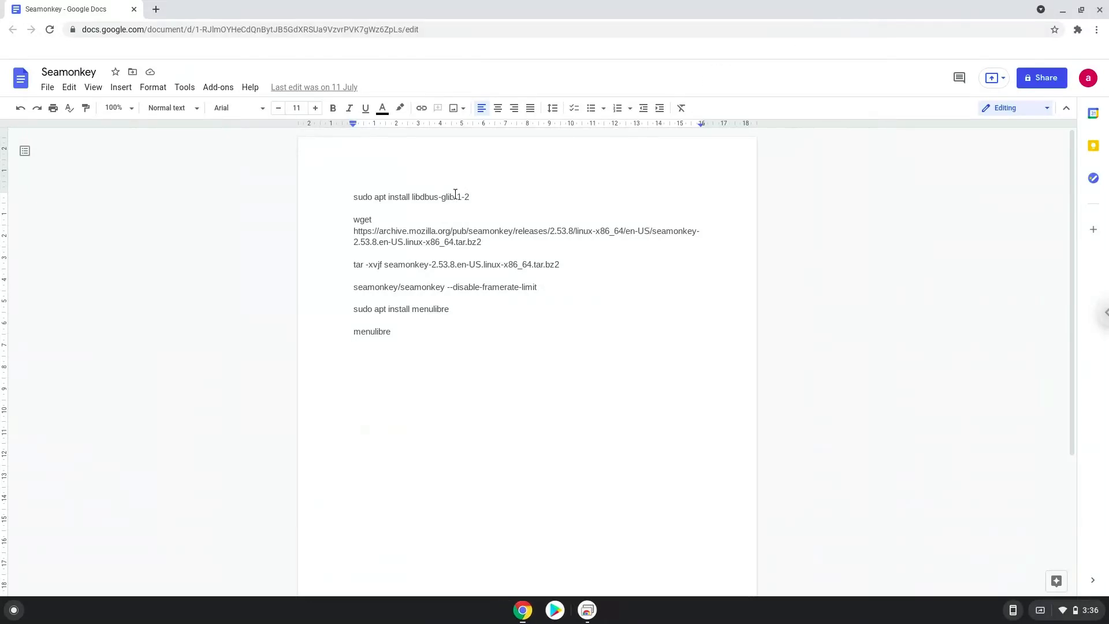
triple_click(413, 196)
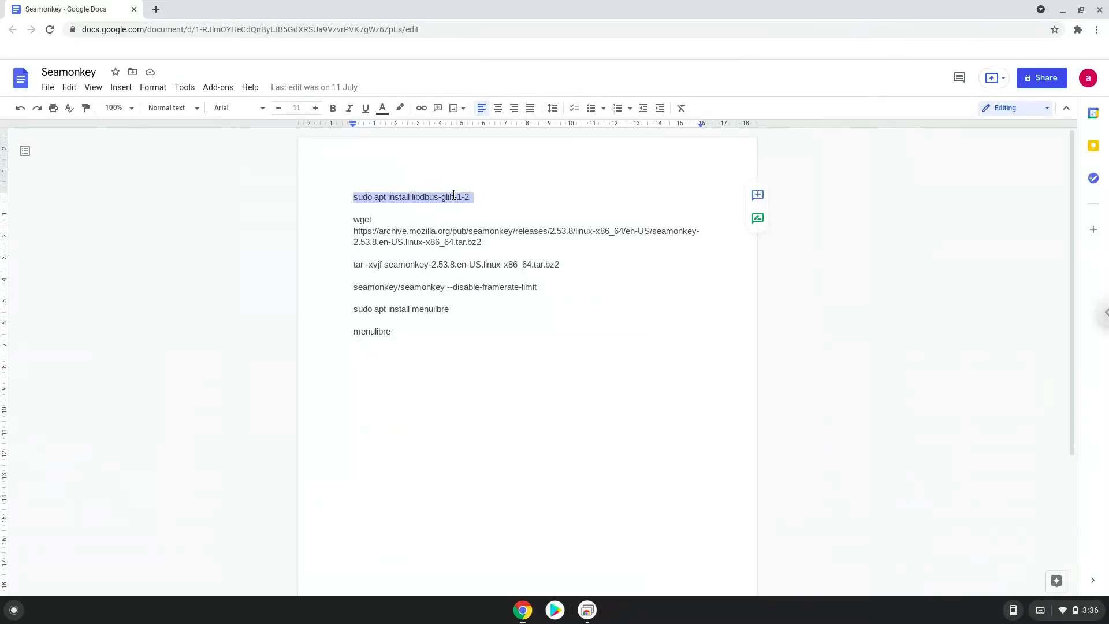
right_click(452, 197)
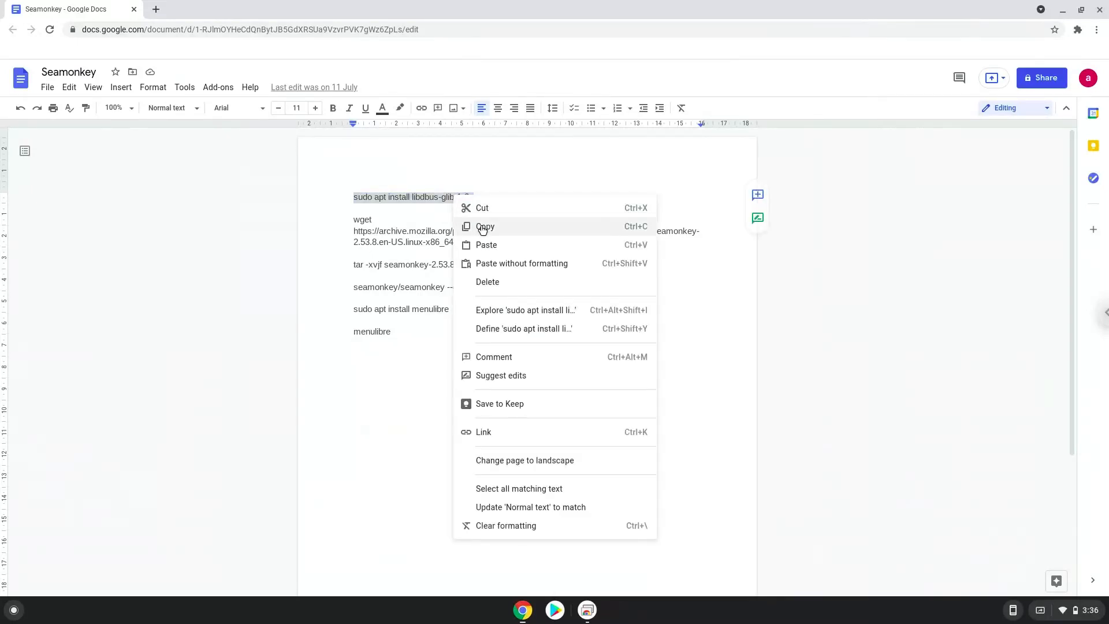
click(485, 227)
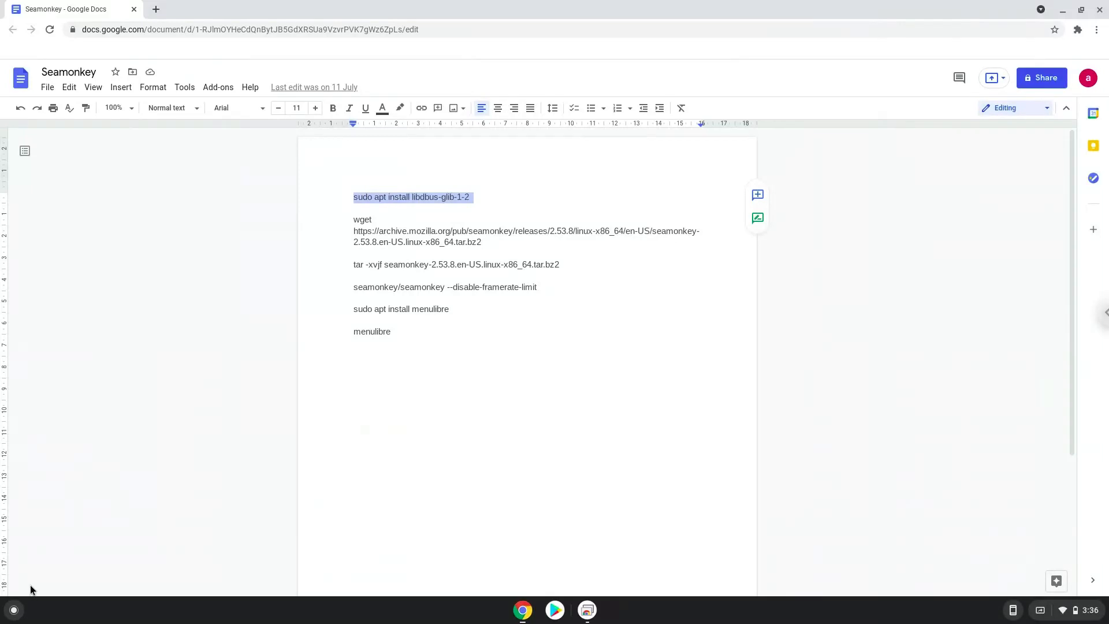
click(13, 608)
text(ter)
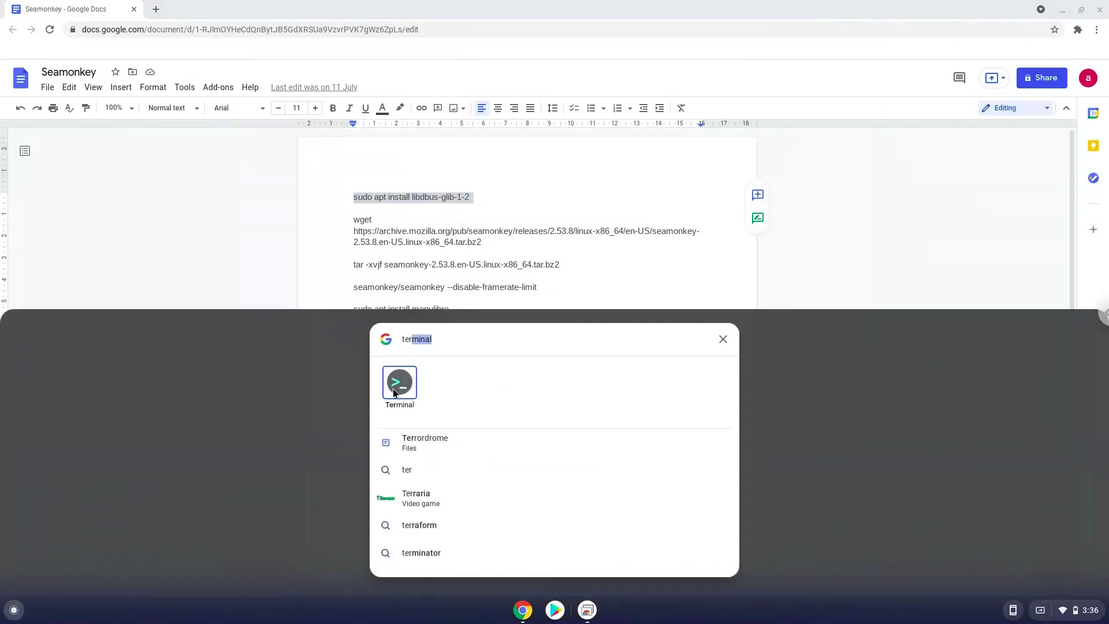
Launch a maximized Terminal and run sudo apt install for libdbus-glib-1-2.
click(399, 382)
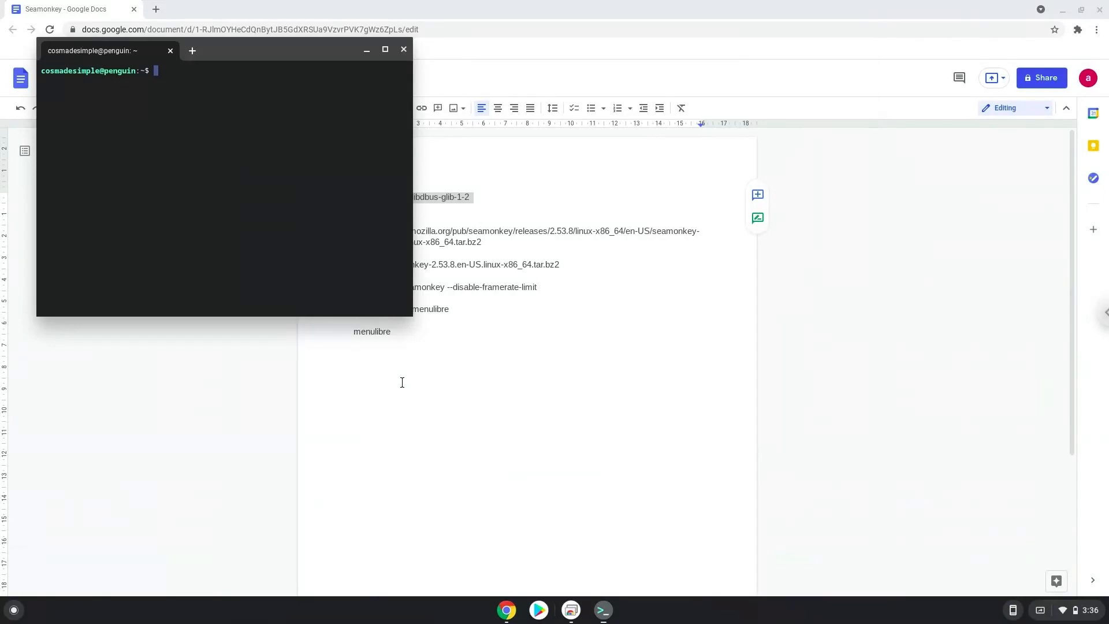
mouse_move(284, 97)
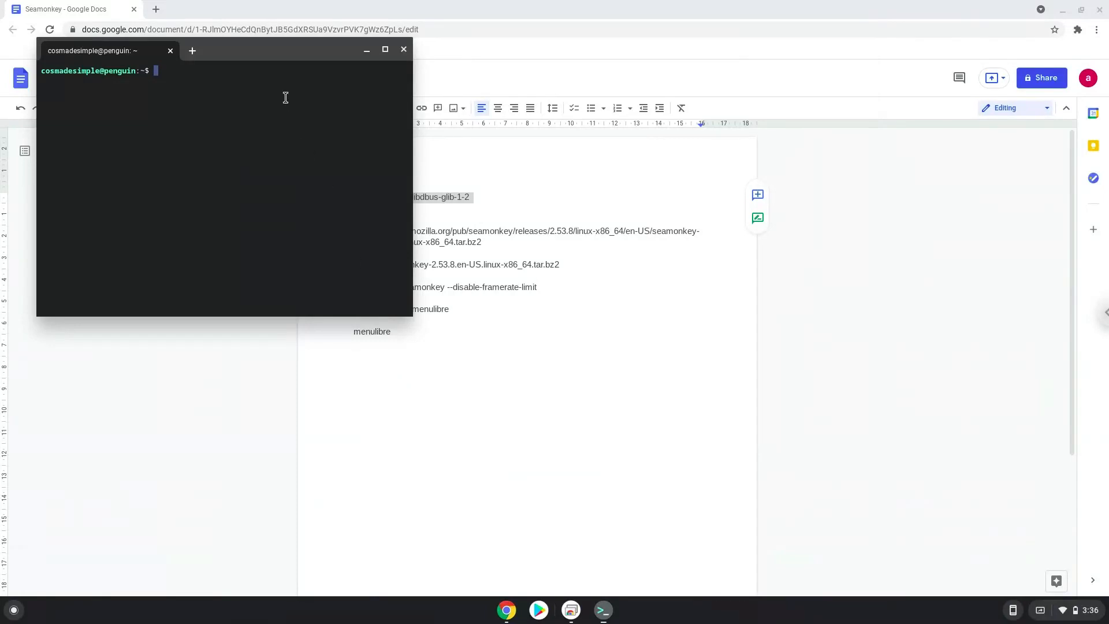
mouse_move(263, 52)
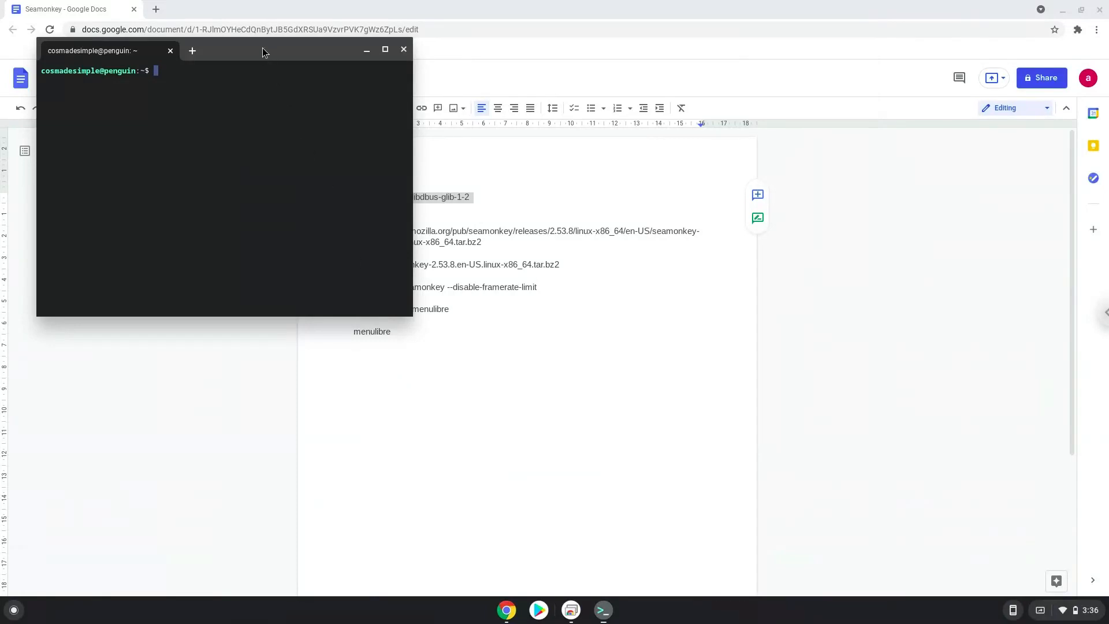
click(385, 48)
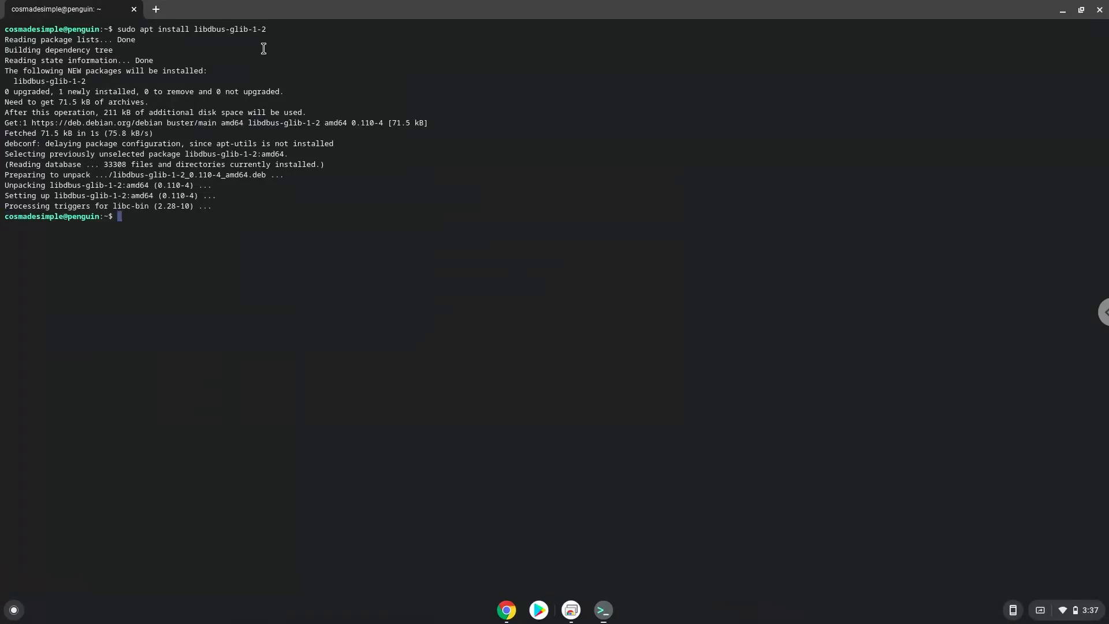
mouse_move(441, 402)
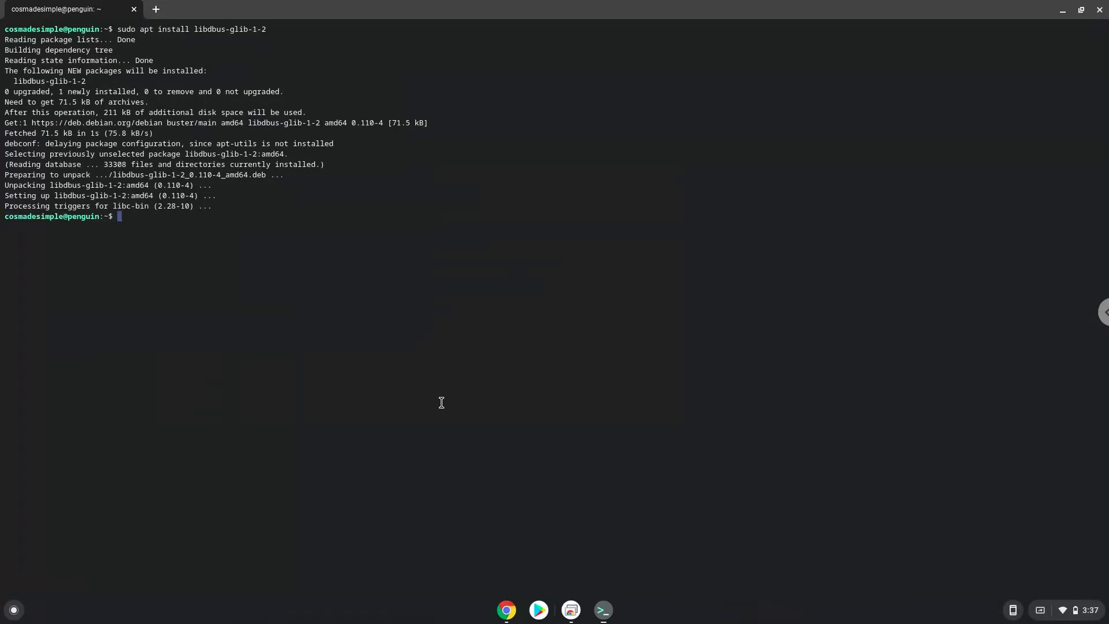
Copy the wget command from the notes and run it to download SeaMonkey 2.53.8.
click(506, 610)
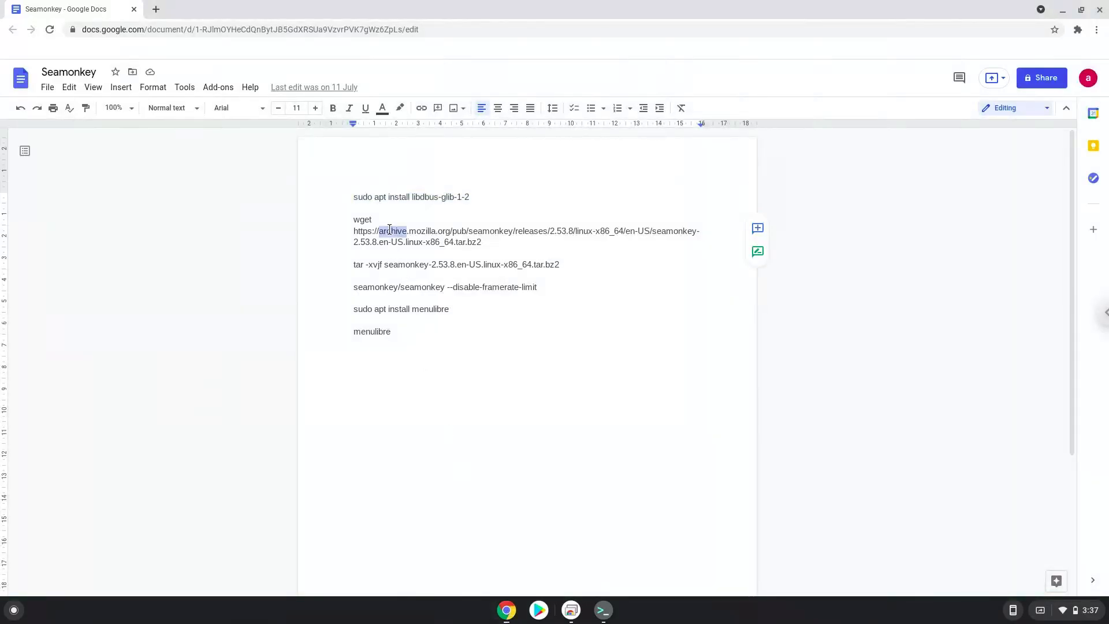
right_click(387, 230)
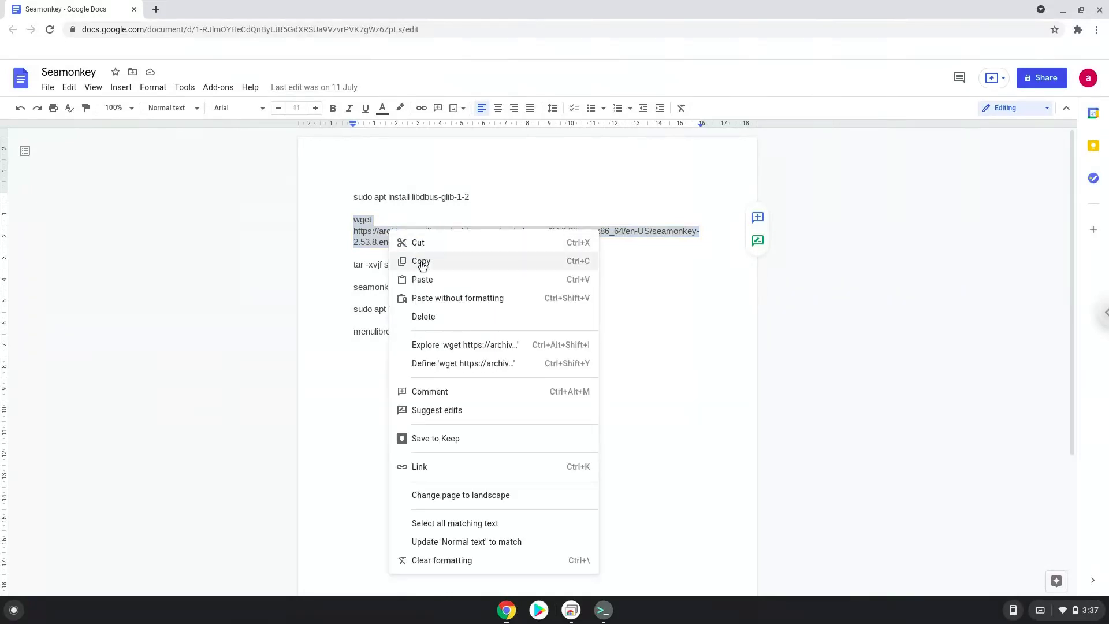
click(421, 261)
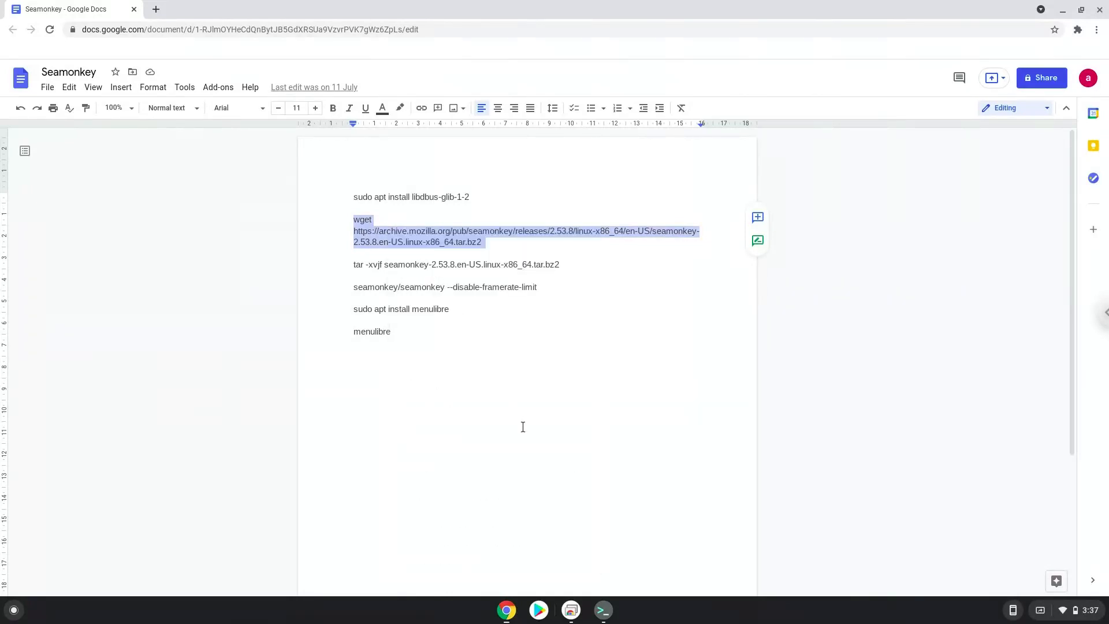
mouse_move(602, 610)
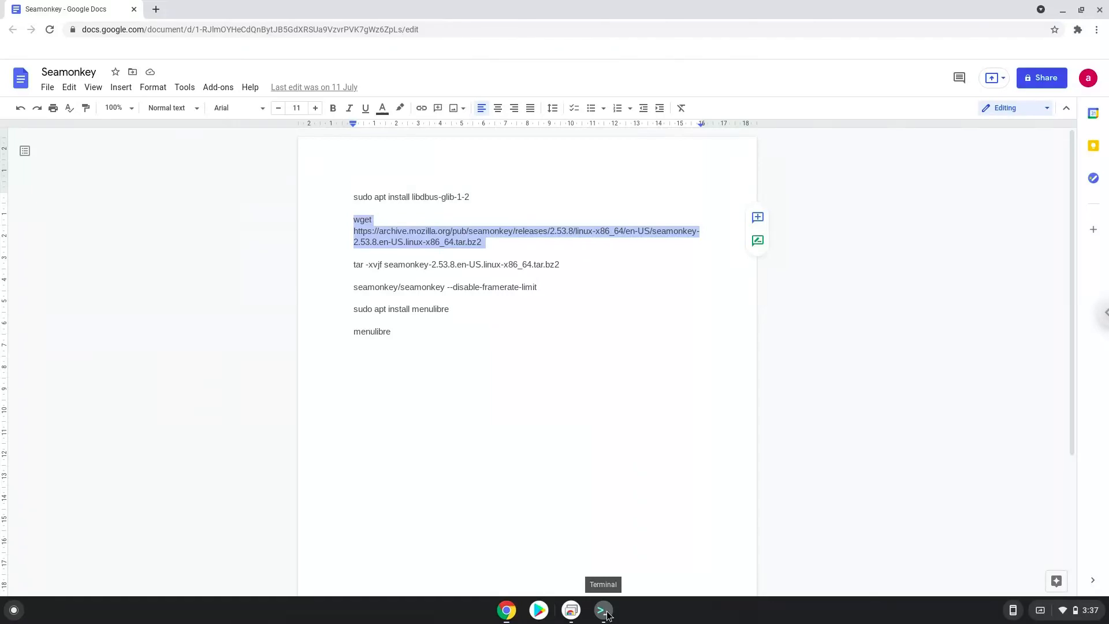
click(603, 610)
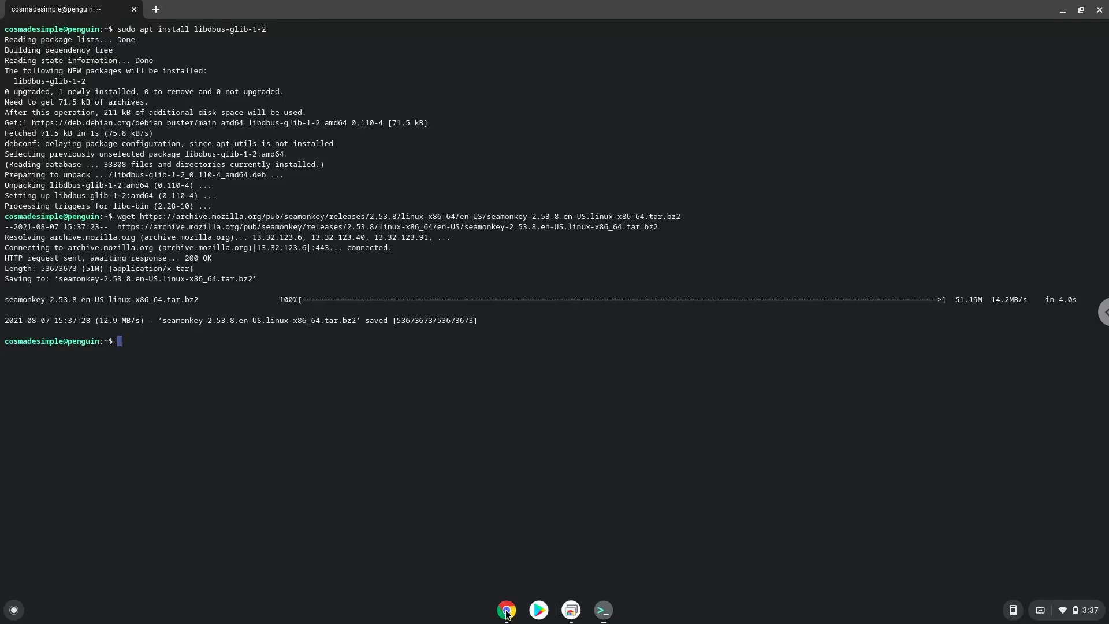
Run 'tar xjf seamonkey-2.53.8.en-US.linux-x86_64.tar.bz2' copied from the notes.
click(507, 610)
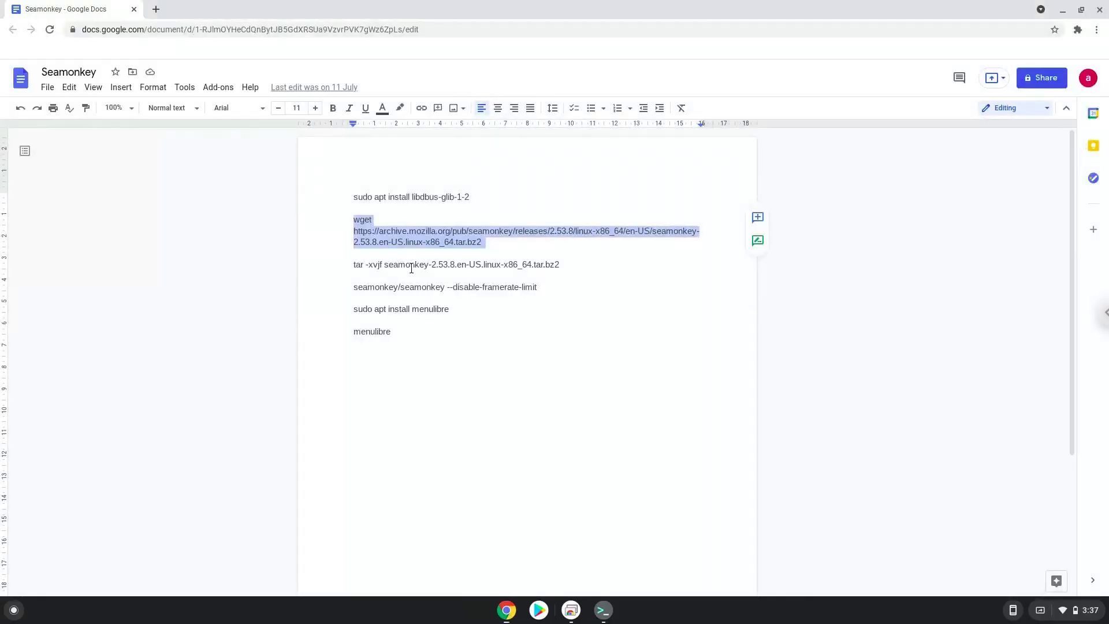
triple_click(457, 264)
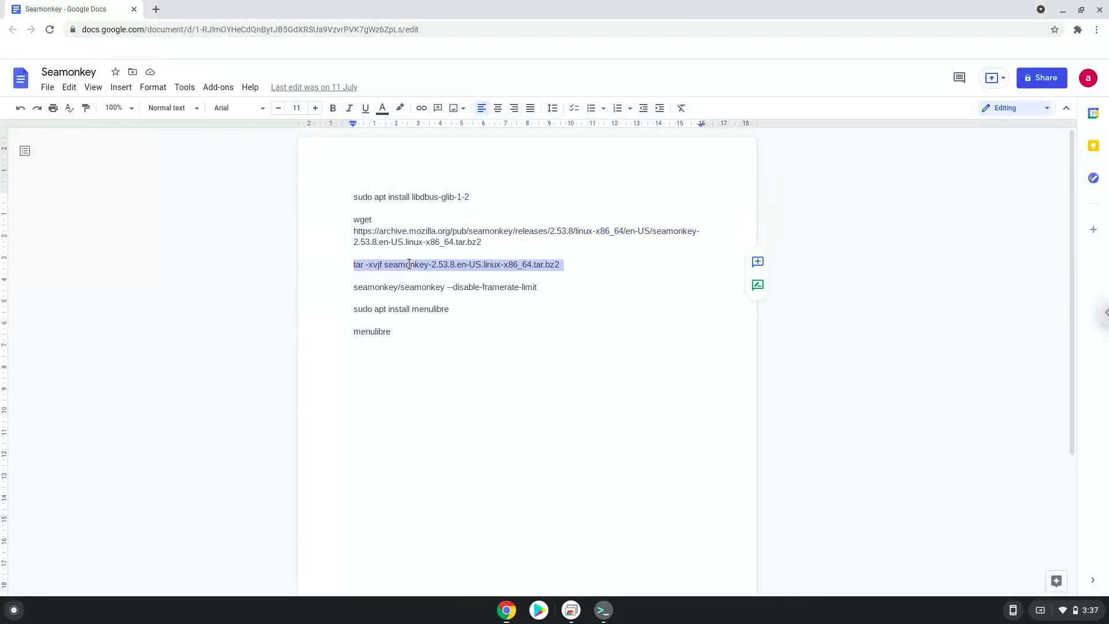
right_click(456, 264)
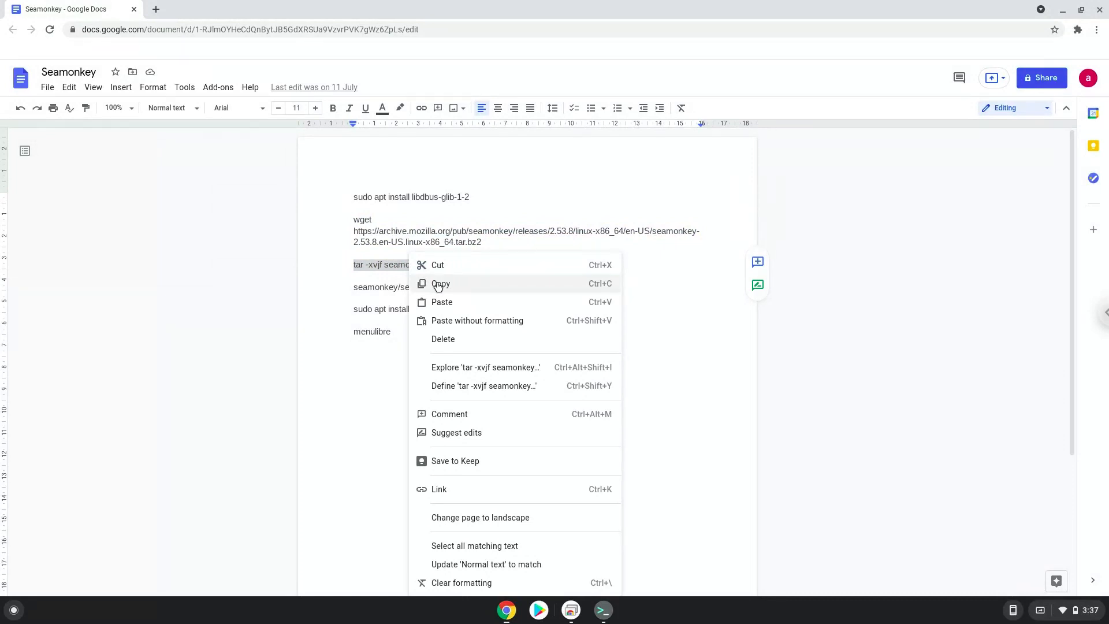
click(441, 283)
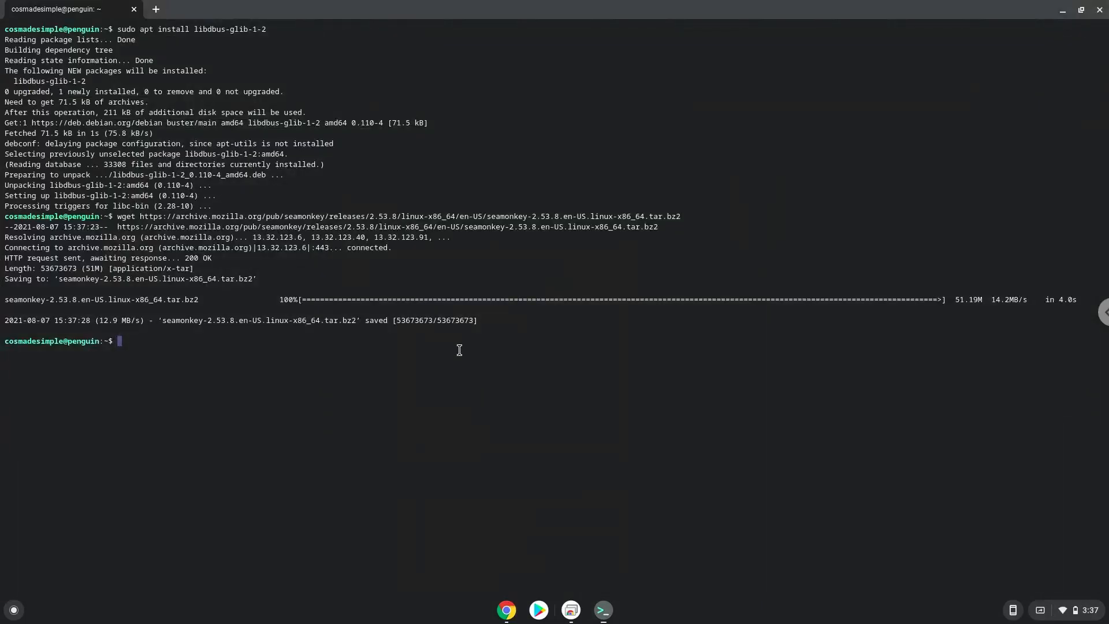
text(tar xjf seamonkey-2.53.8.en-US.linux-x86_64.tar.bz2)
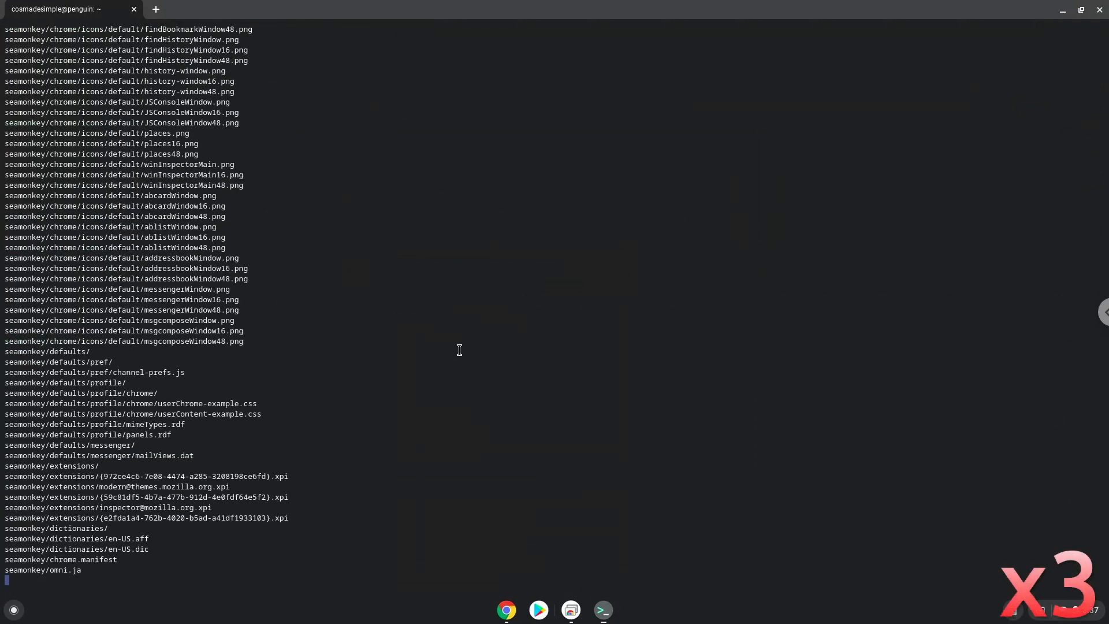
scroll(down, 3)
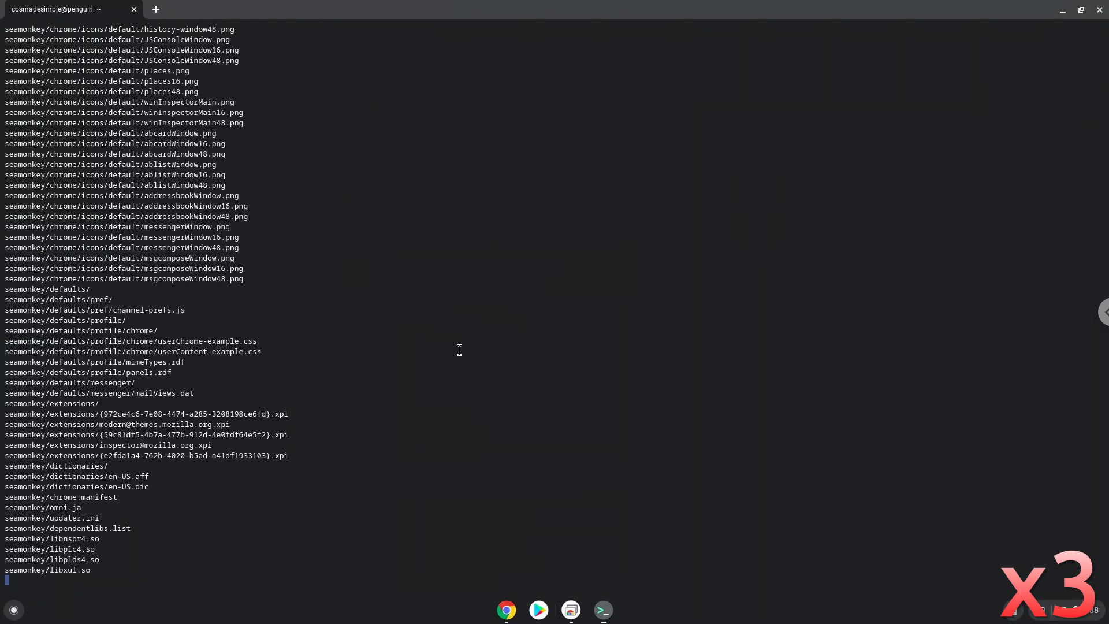
scroll(down, 3)
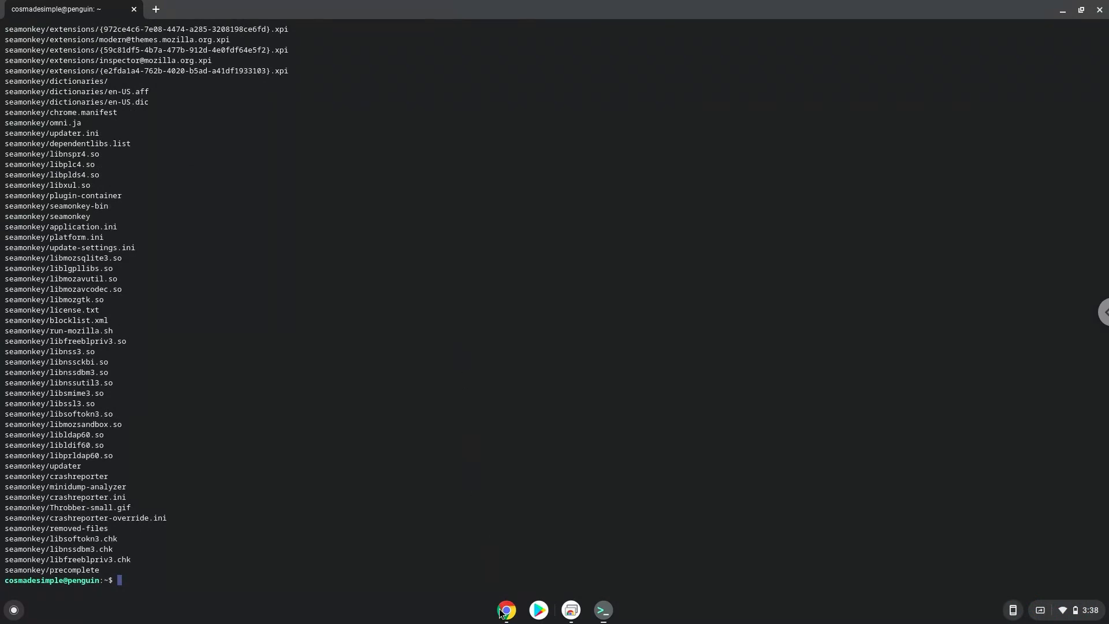
Paste 'seamonkey/seamonkey --disable-framerate-limit' from the notes into the terminal.
click(506, 609)
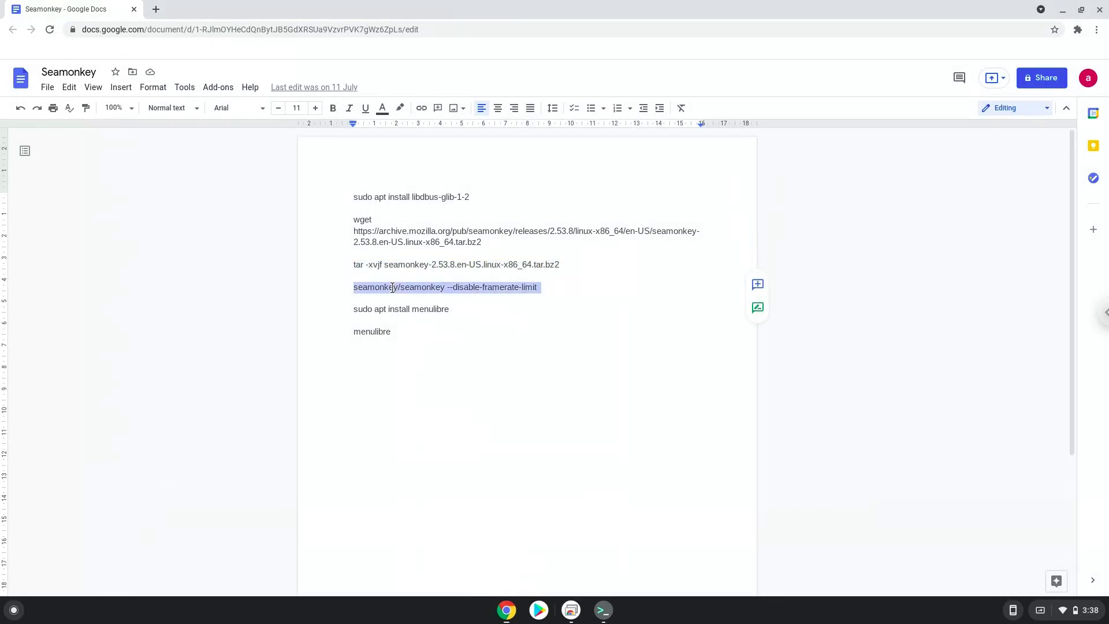
right_click(445, 287)
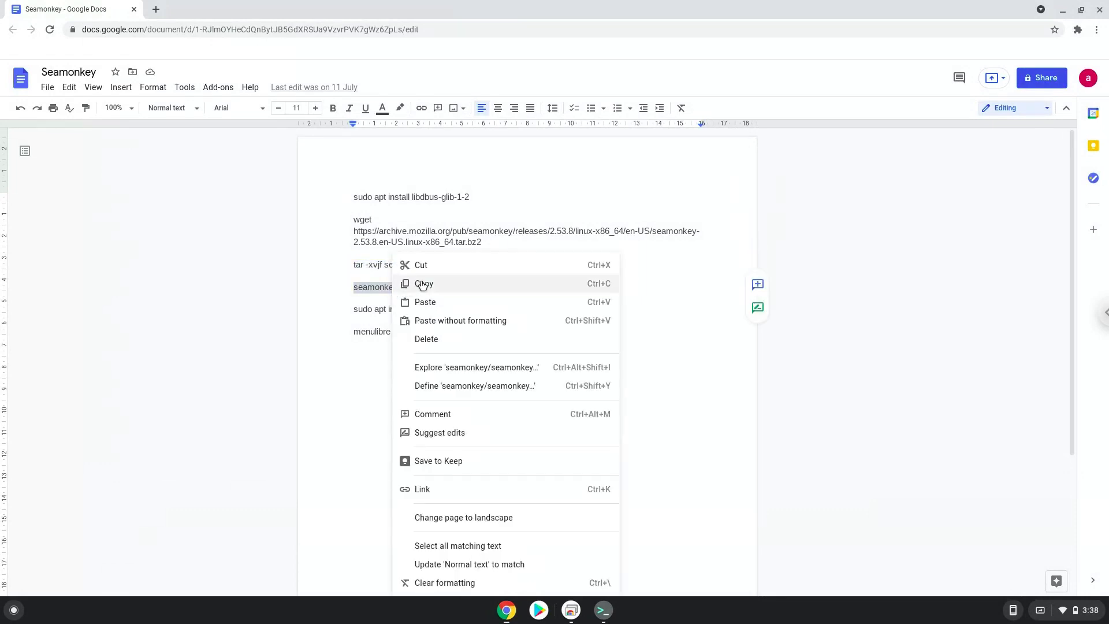
click(424, 283)
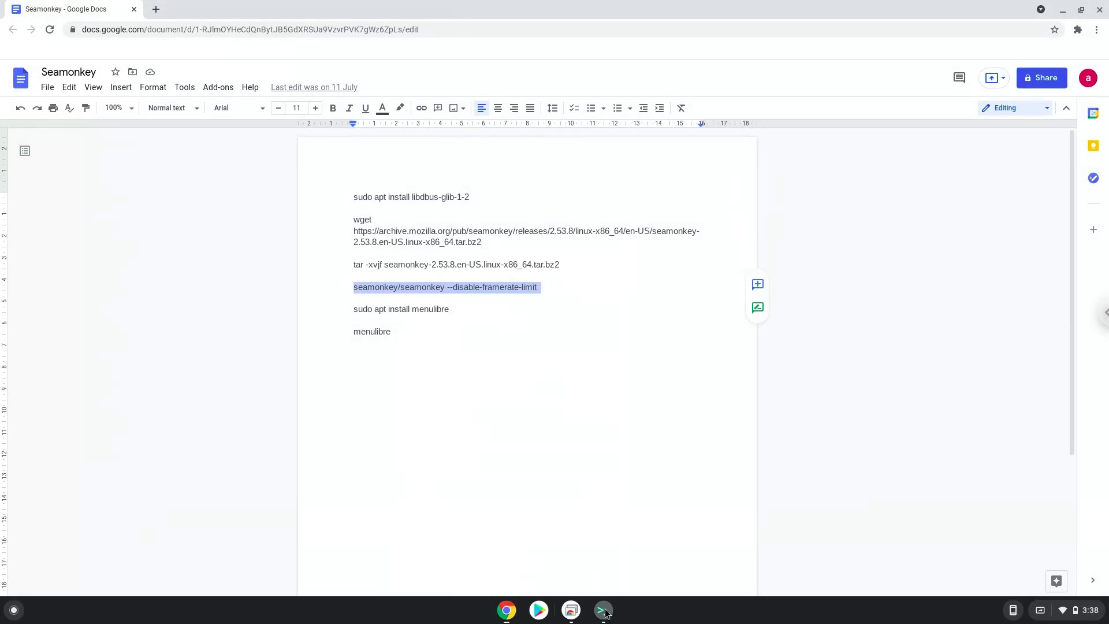
click(601, 610)
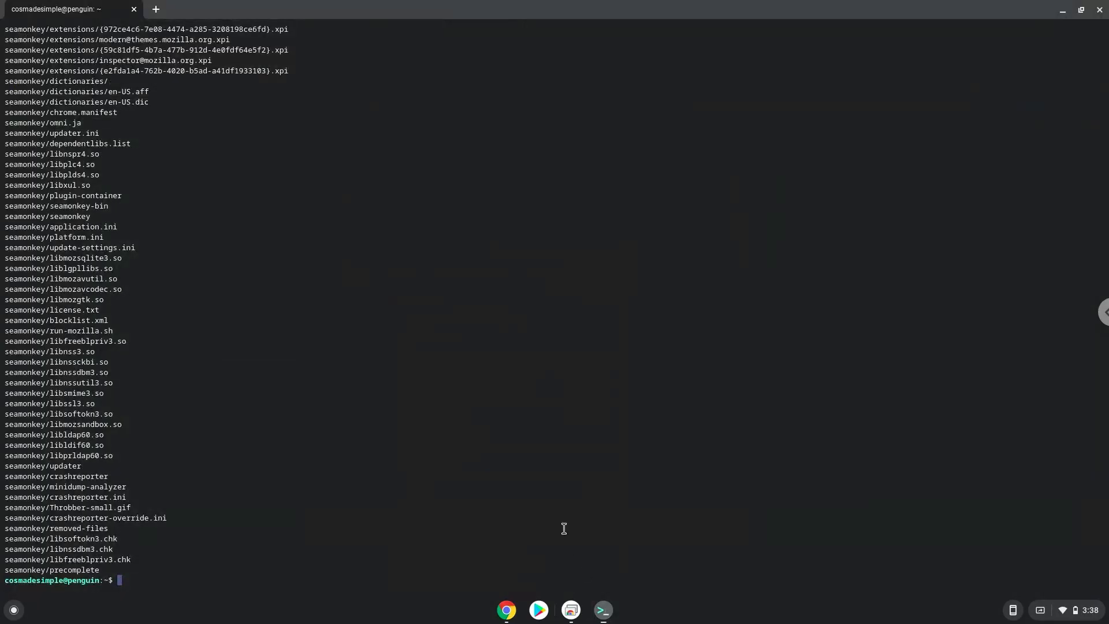
text(seamonkey/seamonkey --disable-framerate-limit)
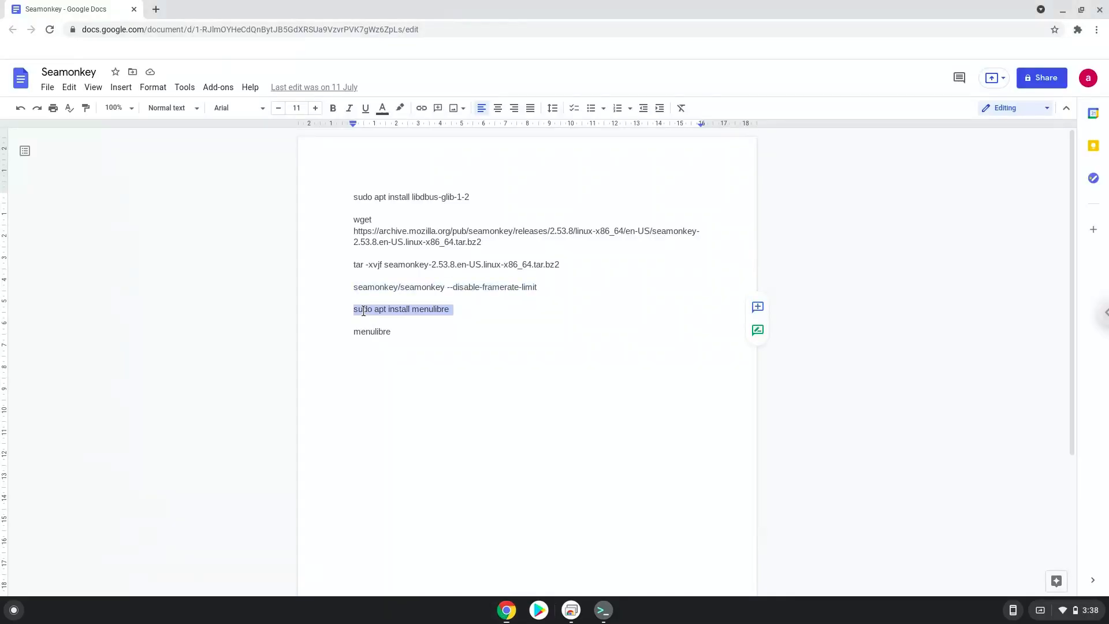
Paste 'sudo apt install menulibre' from the notes into the terminal.
right_click(402, 309)
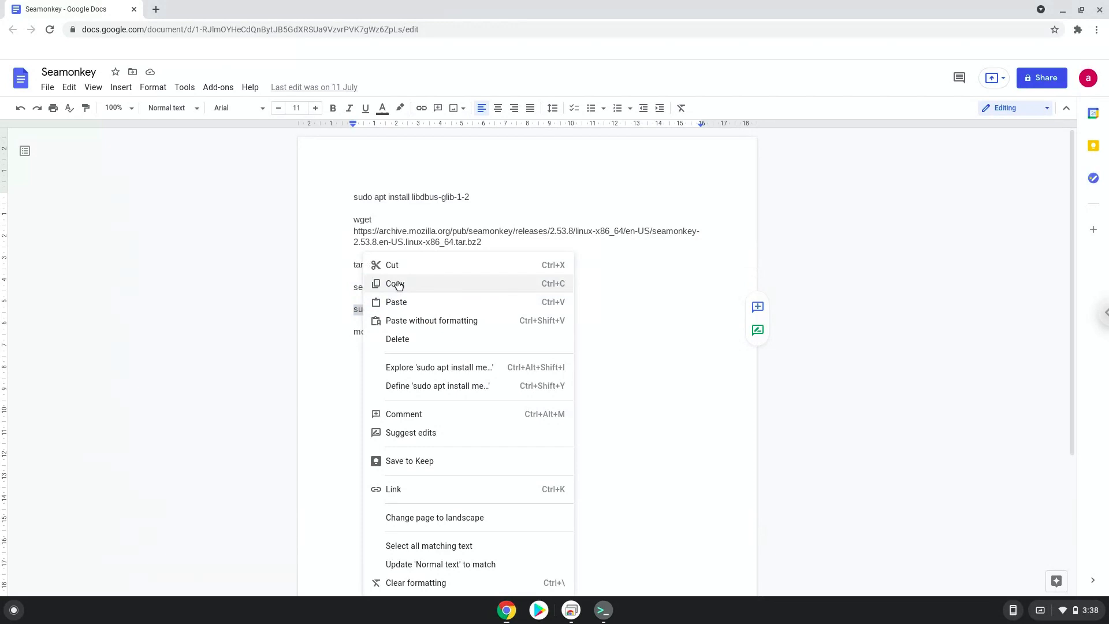
click(396, 283)
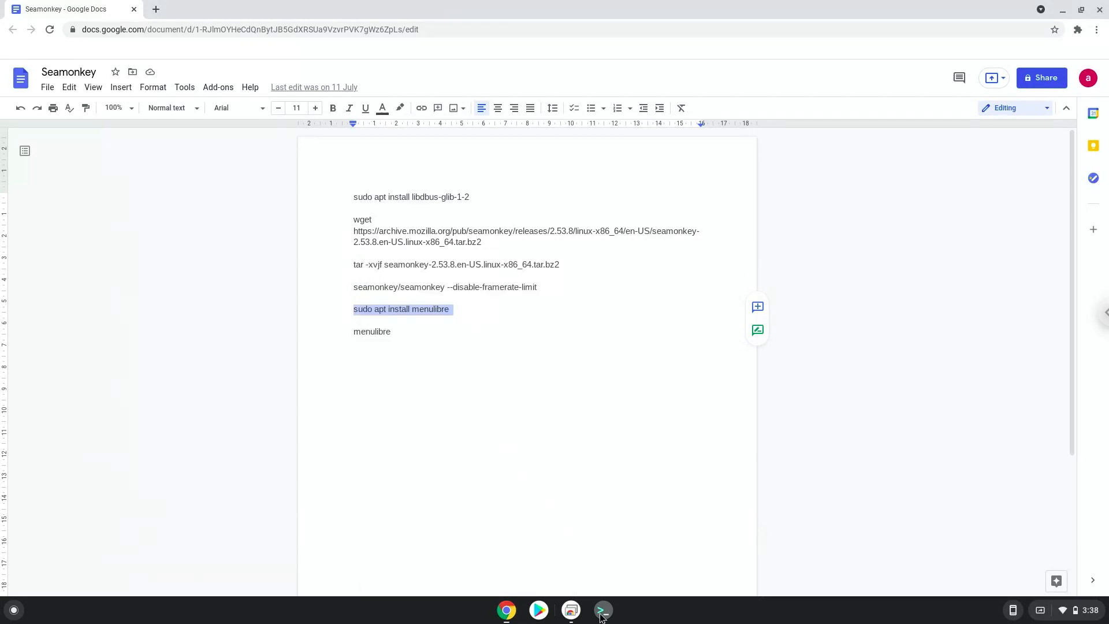
click(602, 610)
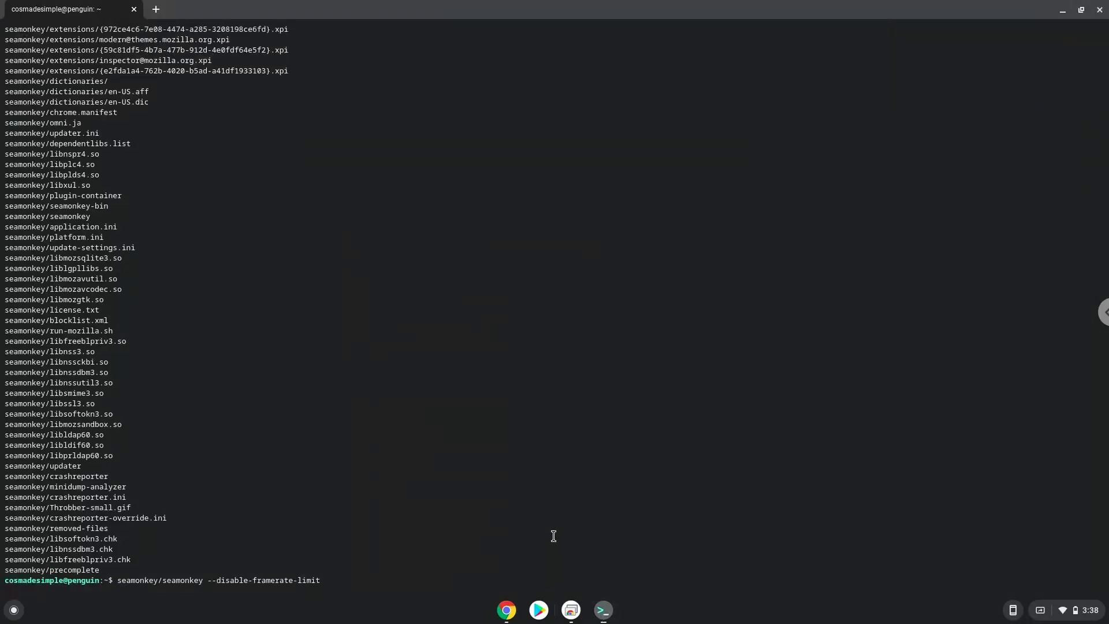
text(sudo apt install menulibre)
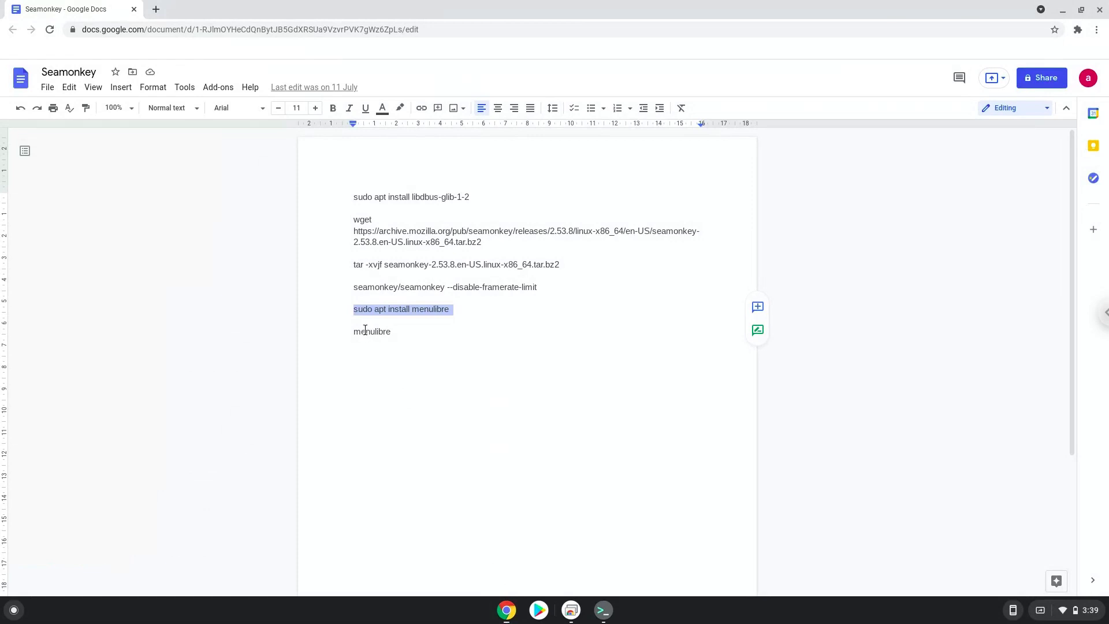
Copy the 'menulibre' command and run it in the terminal to open the menu editor.
right_click(371, 331)
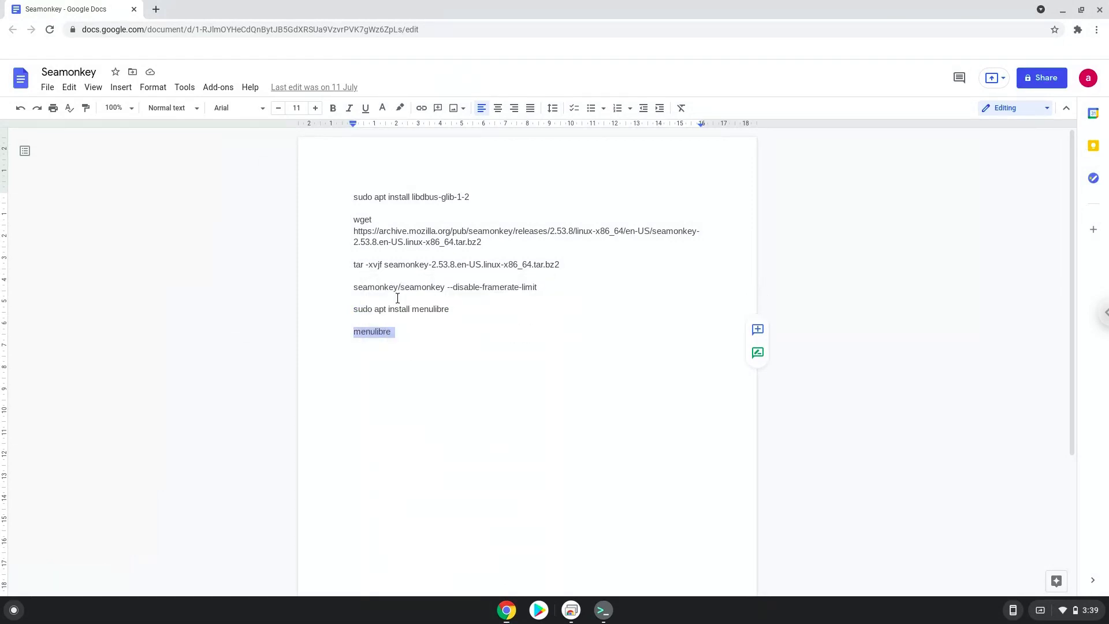
mouse_move(603, 609)
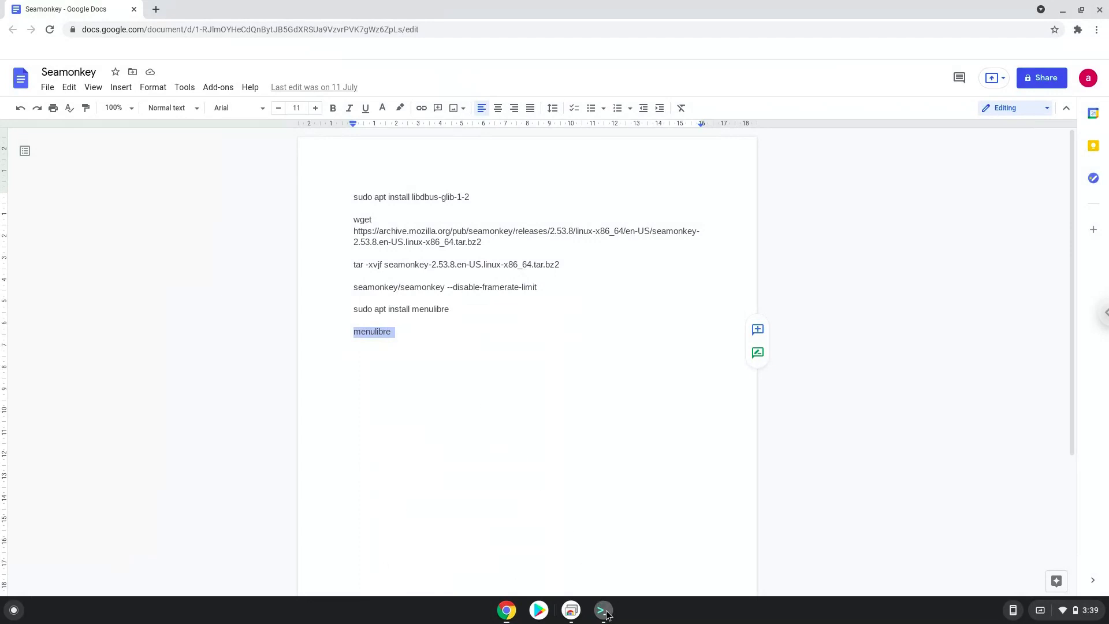
click(601, 610)
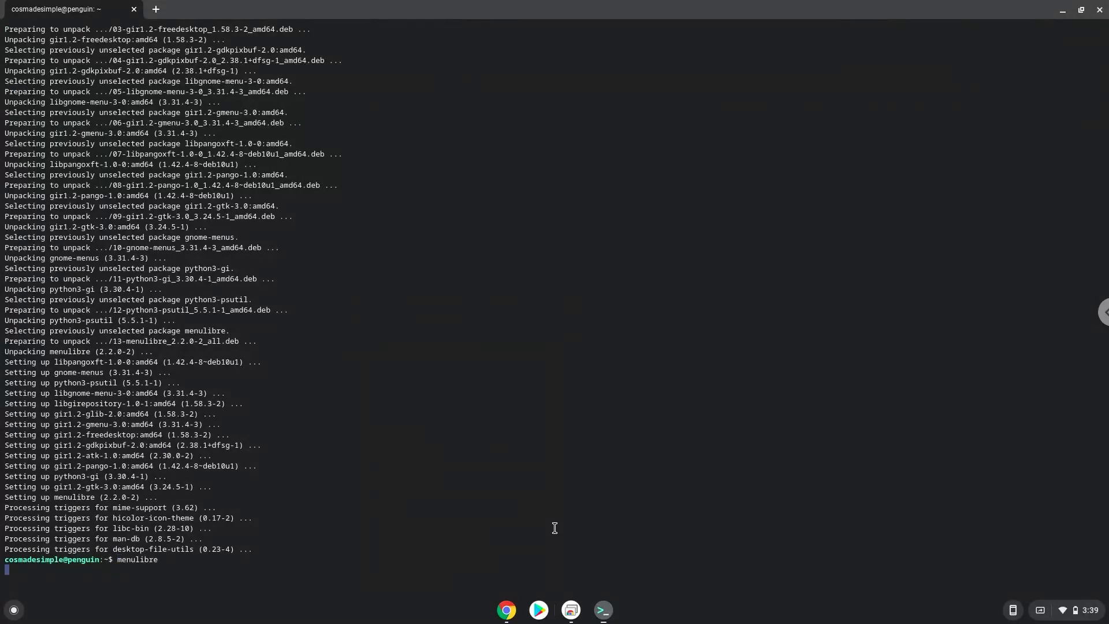
key(Return)
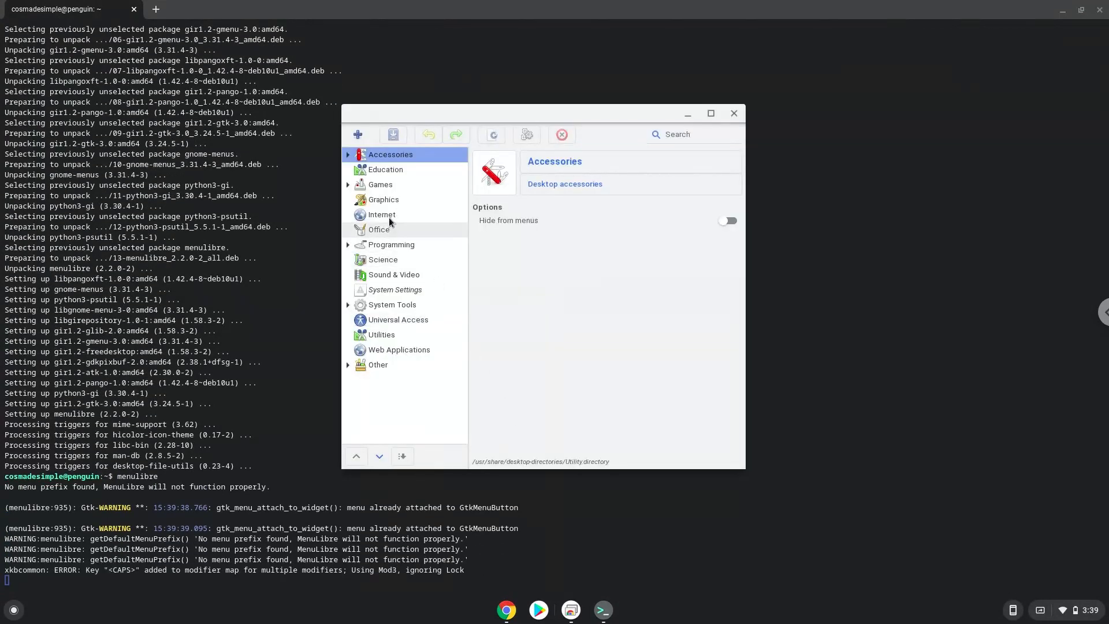
Add a launcher under Internet with + > Add Launcher and rename it Seamonkey.
click(381, 214)
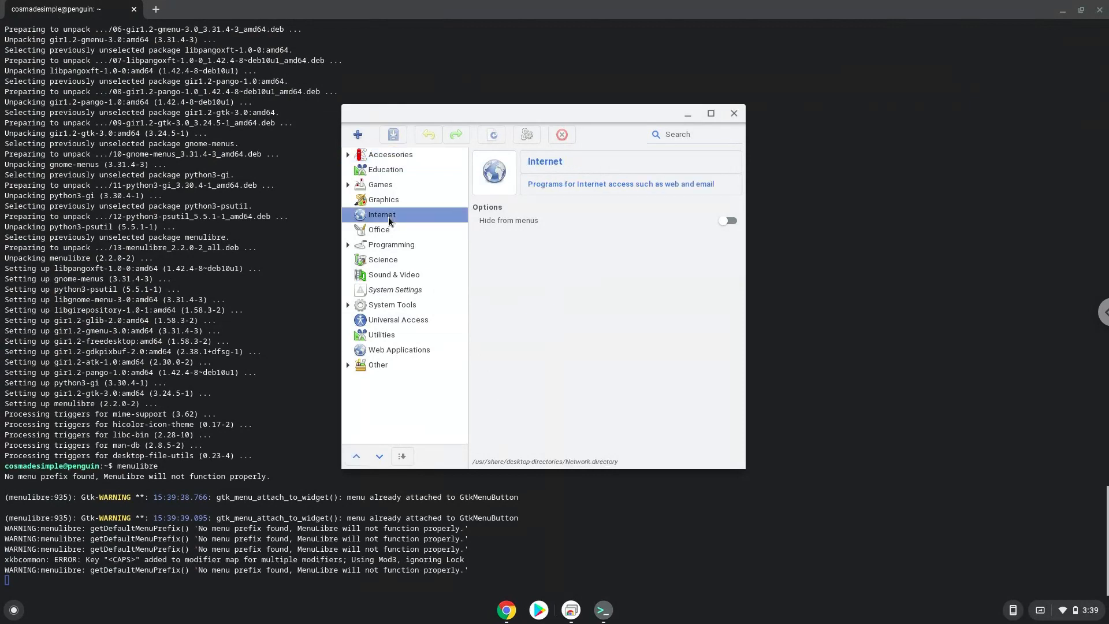
click(358, 135)
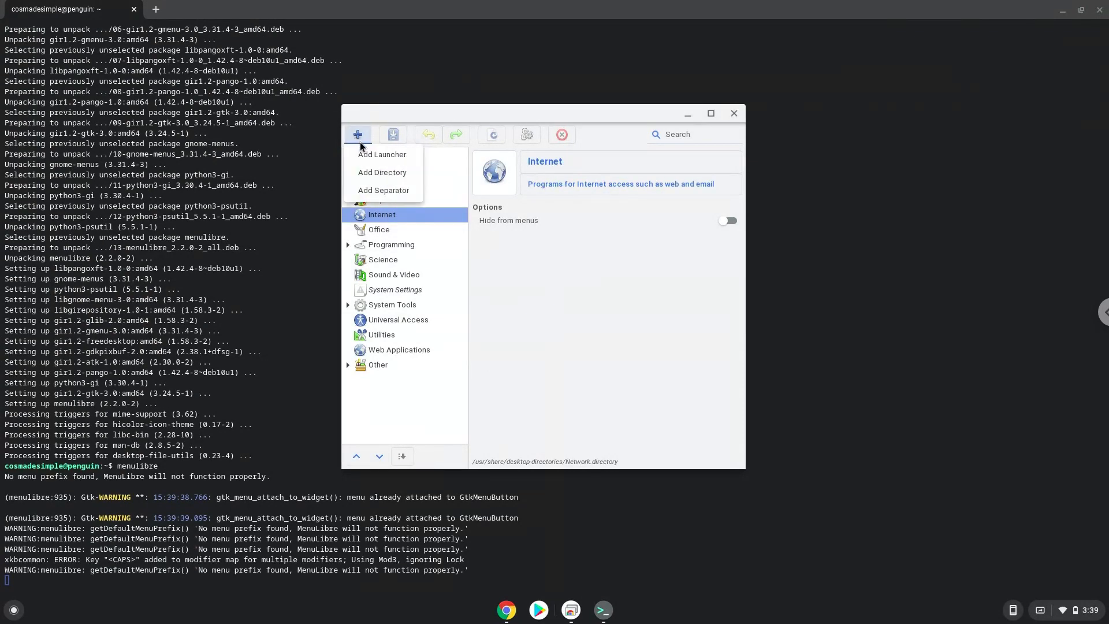
click(382, 154)
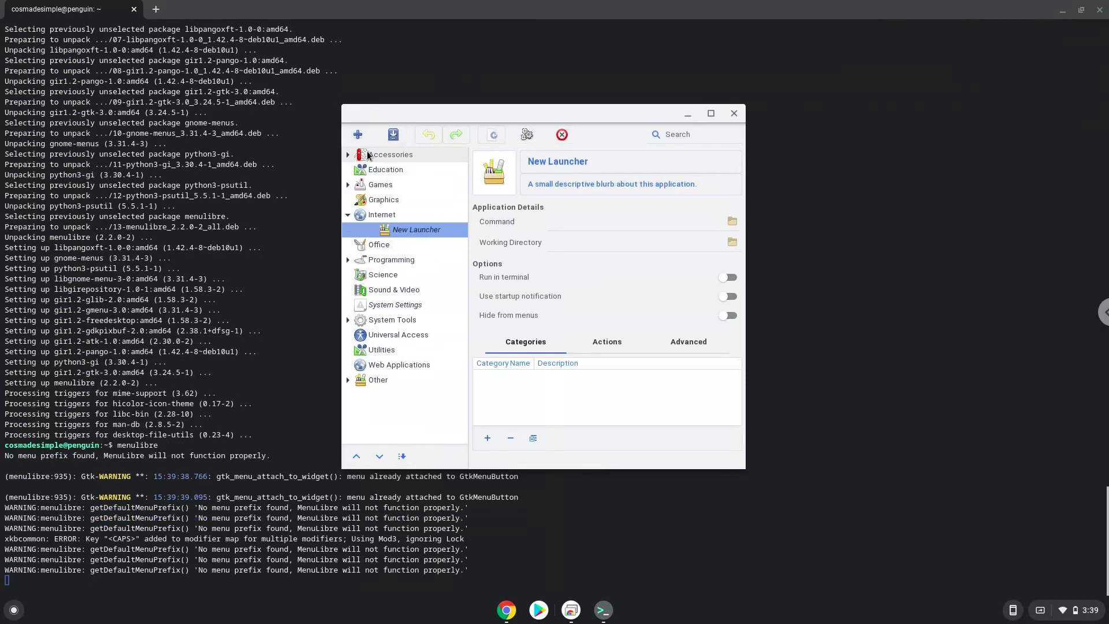
click(559, 161)
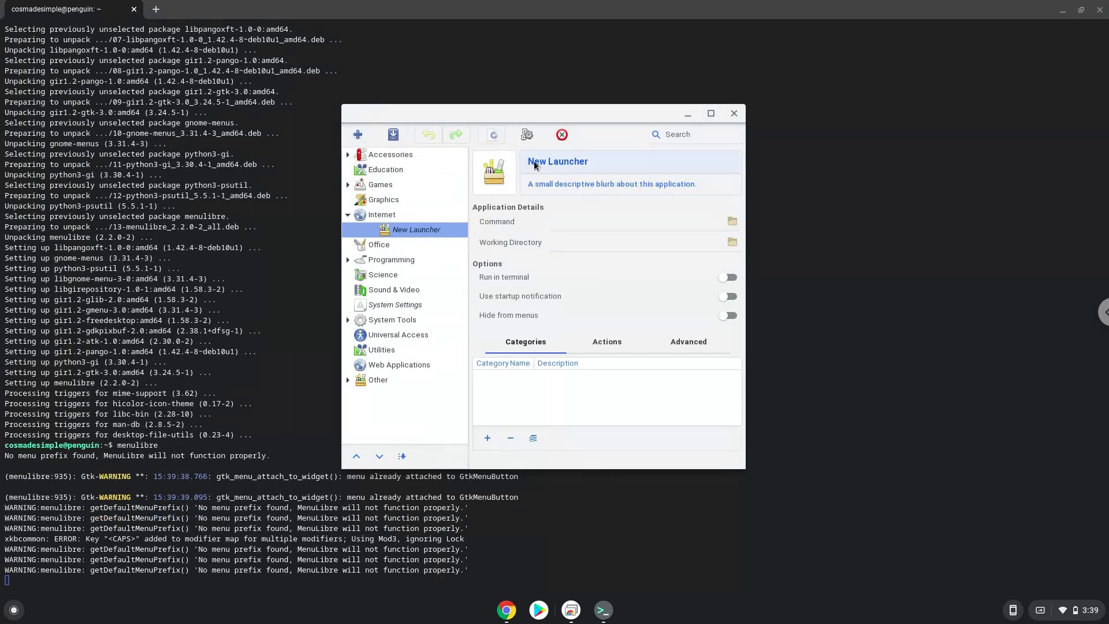
text(Seamonkey)
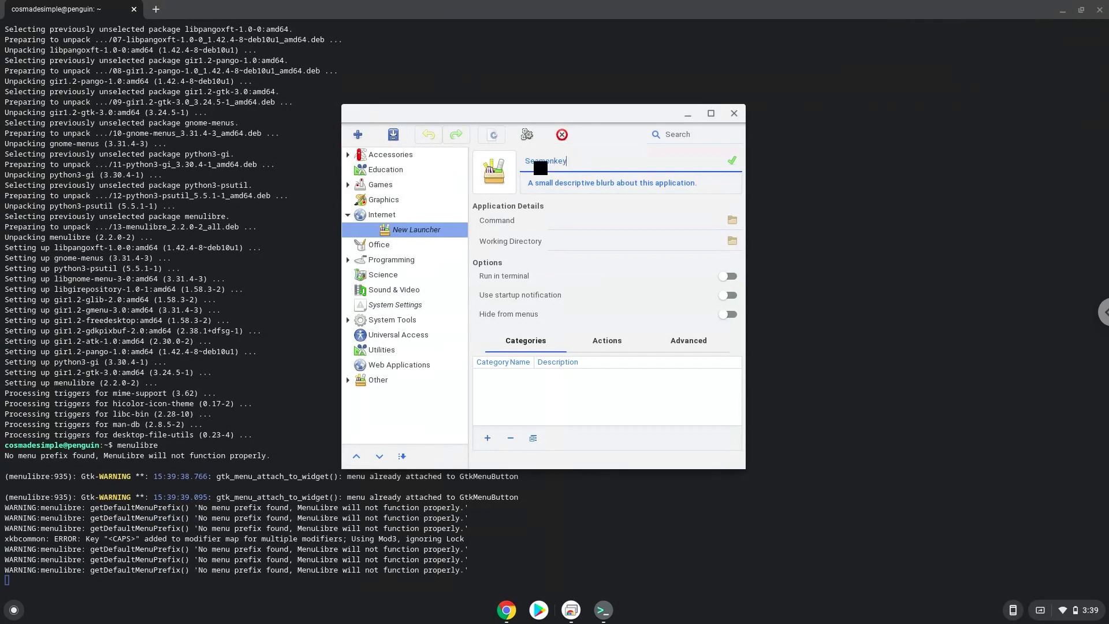
click(731, 160)
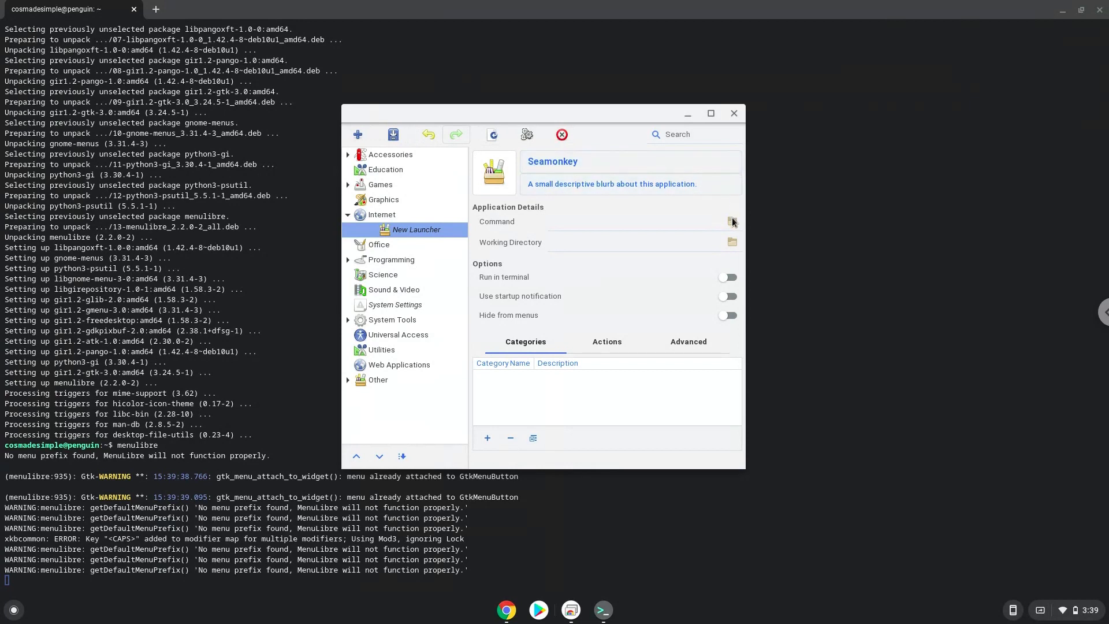
Set the launcher command to /home/cosmadesimple/seamonkey/seamonkey via the file browser.
click(731, 221)
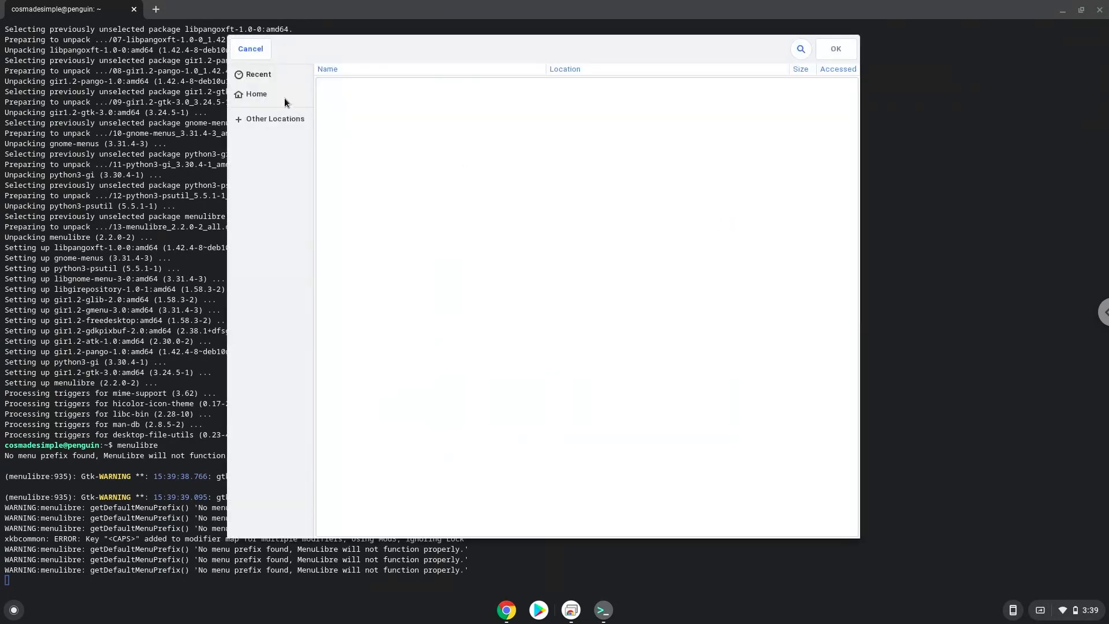
click(256, 93)
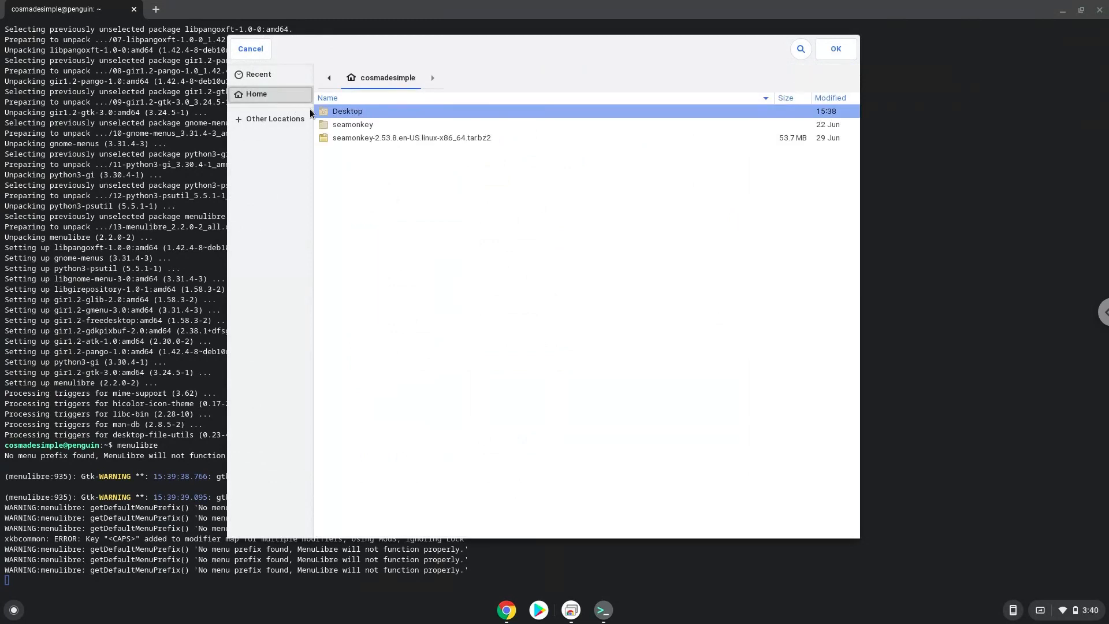
double_click(352, 125)
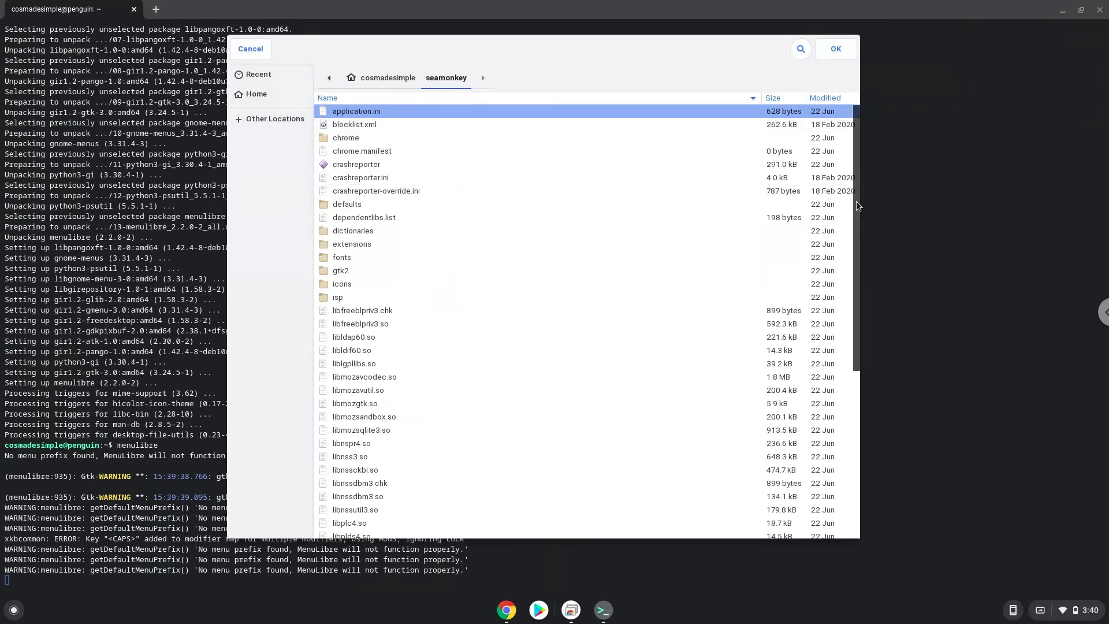
click(346, 204)
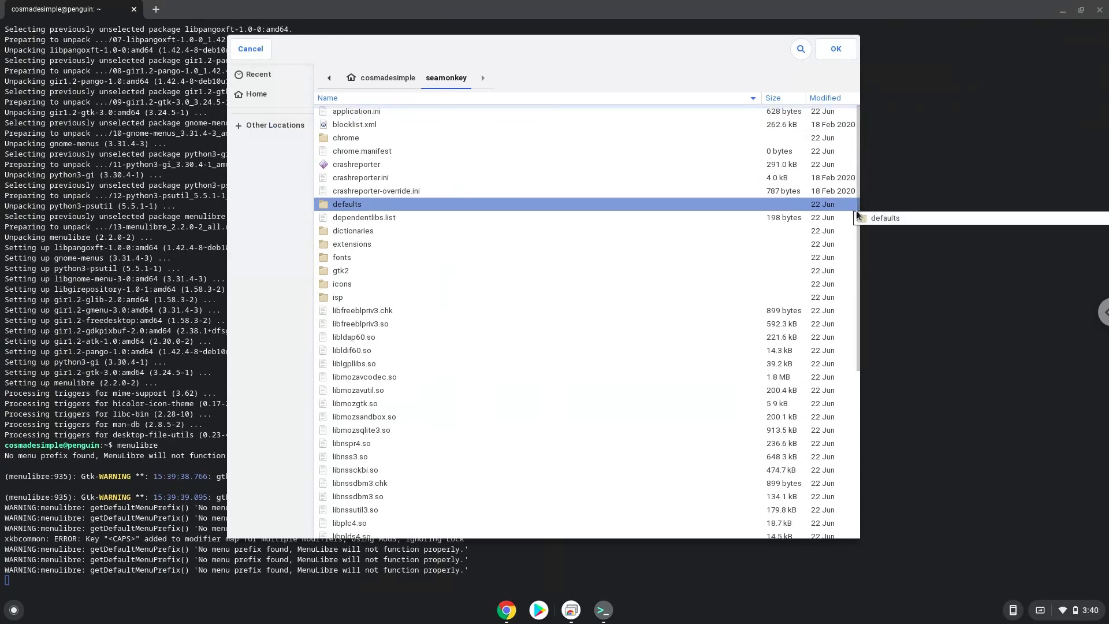
scroll(down, 3)
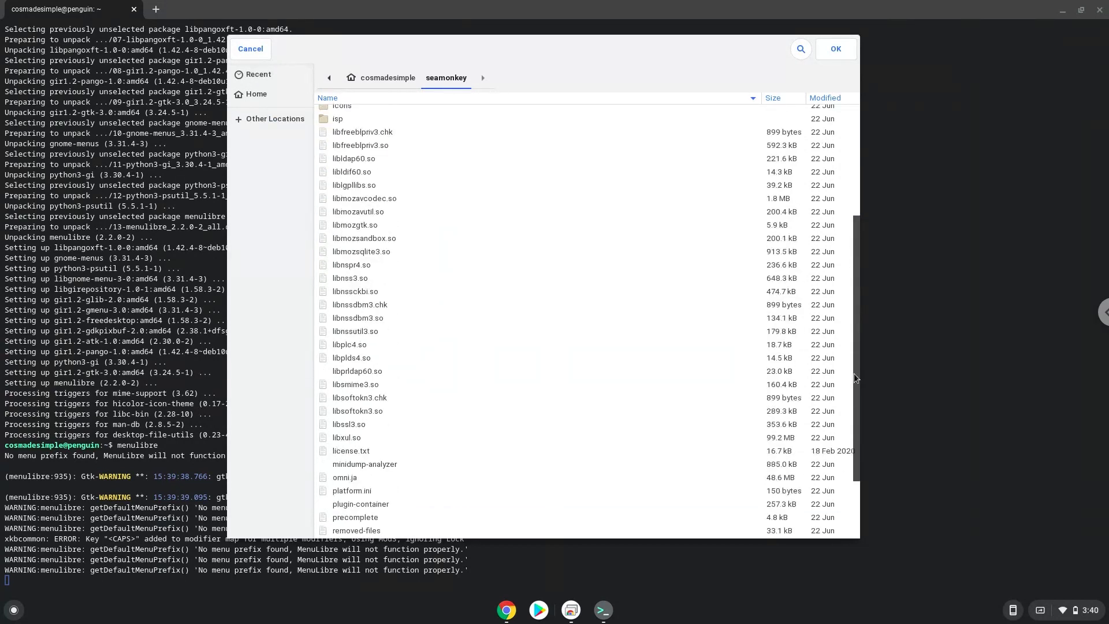
scroll(down, 3)
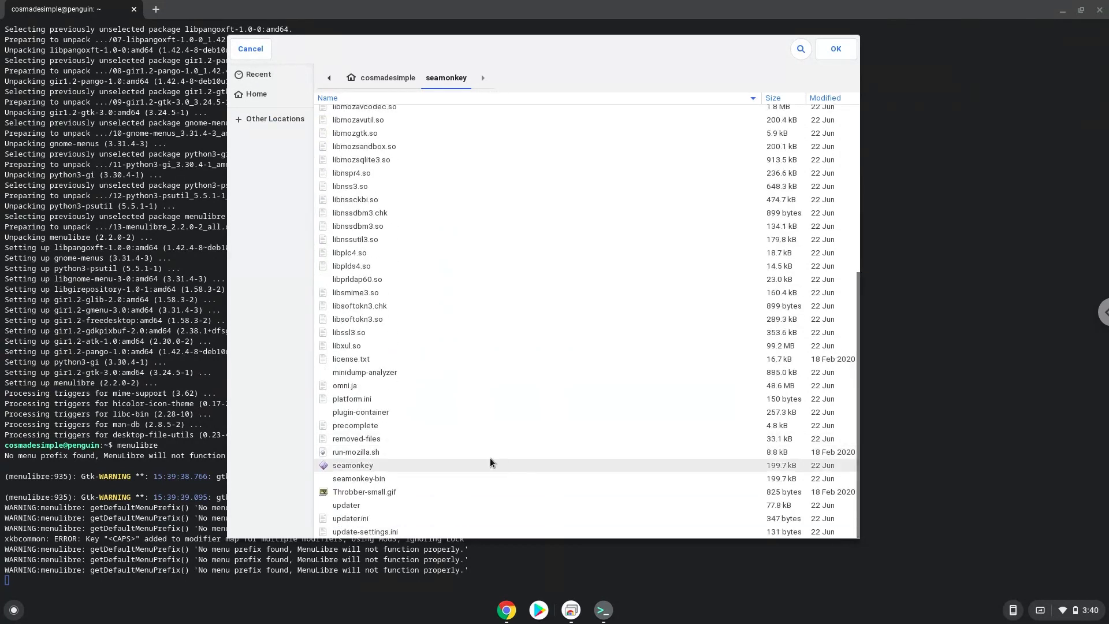
click(352, 464)
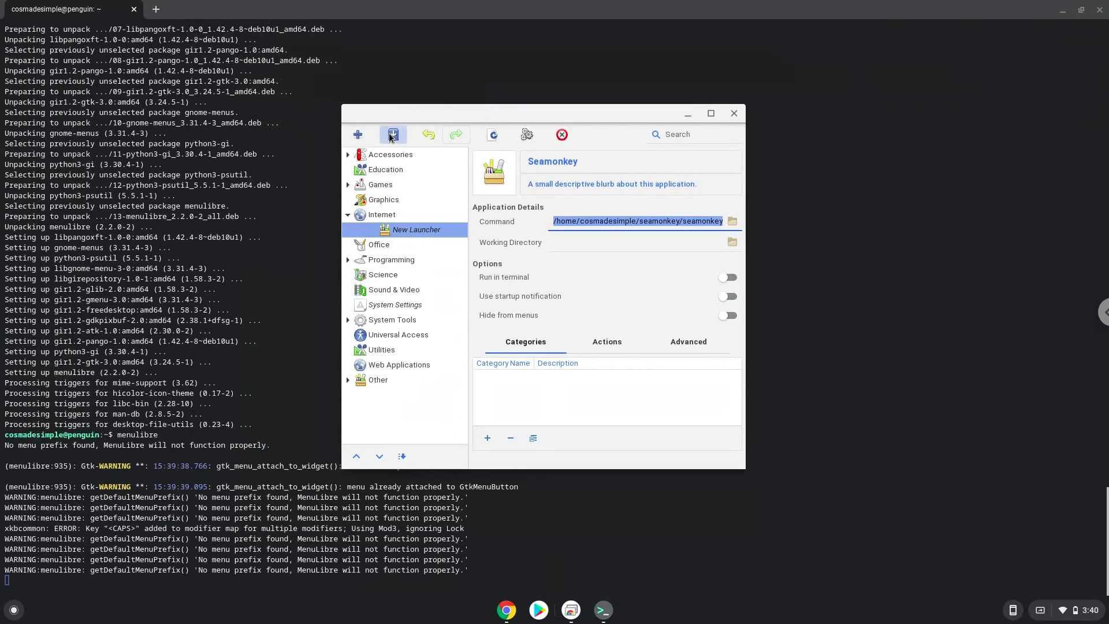
Save the Seamonkey launcher, then close MenuLibre and the Linux terminal.
click(393, 135)
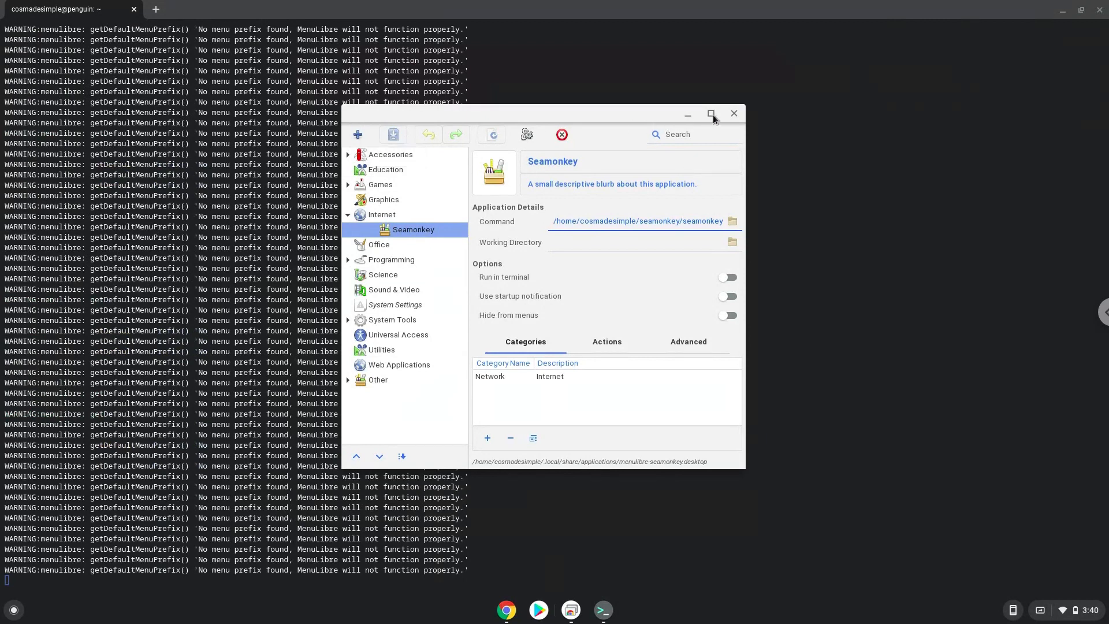
click(734, 113)
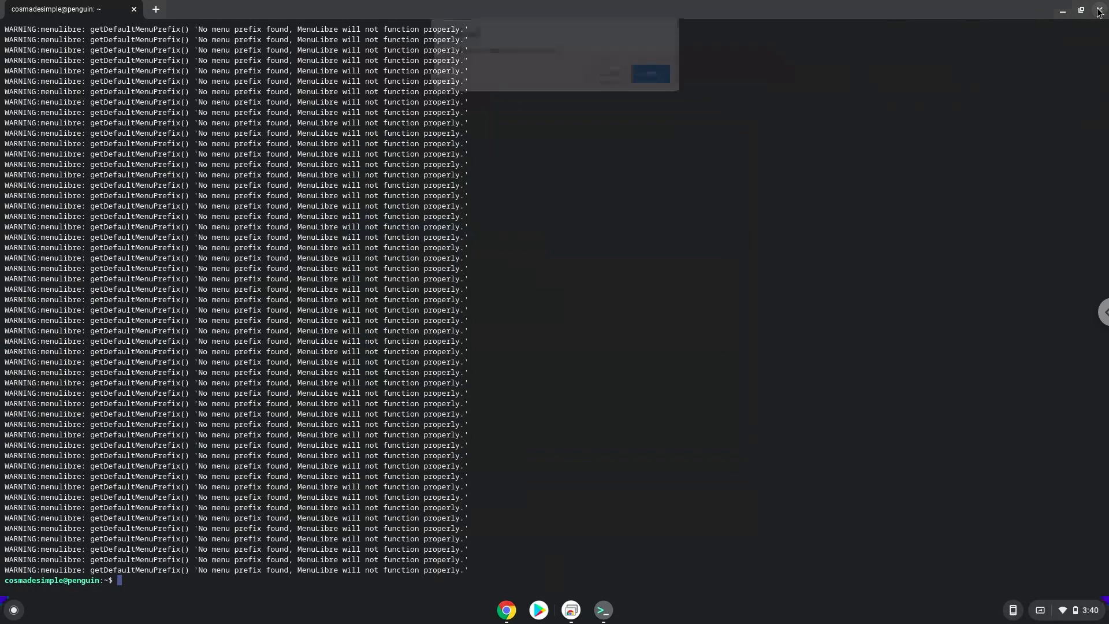
click(1099, 9)
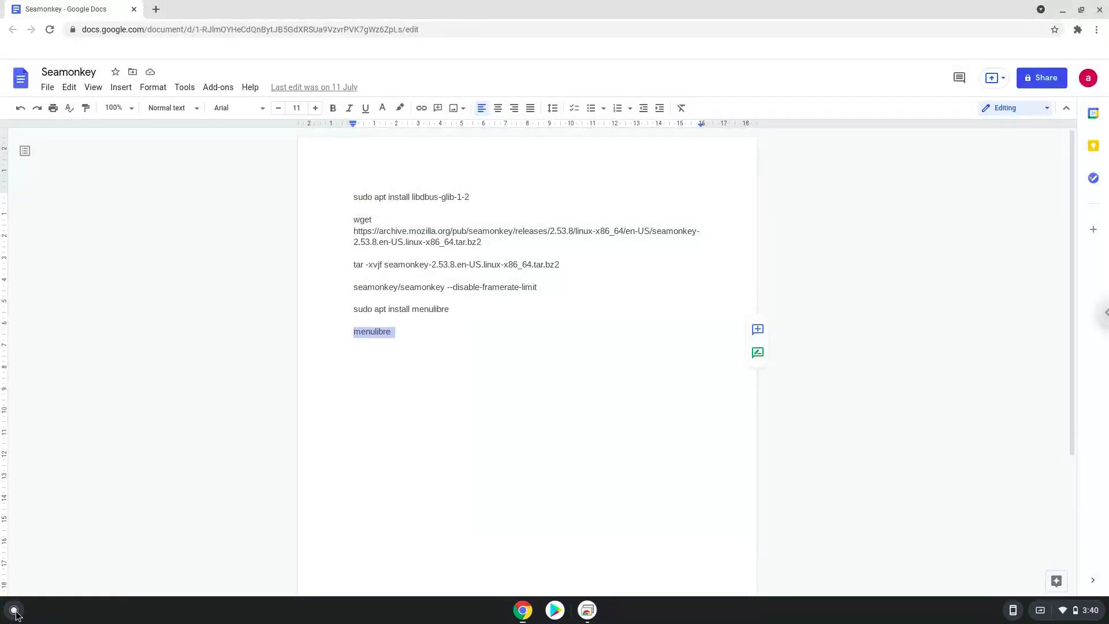
Open the Linux apps folder from the full app list to find the Seamonkey entry.
click(13, 610)
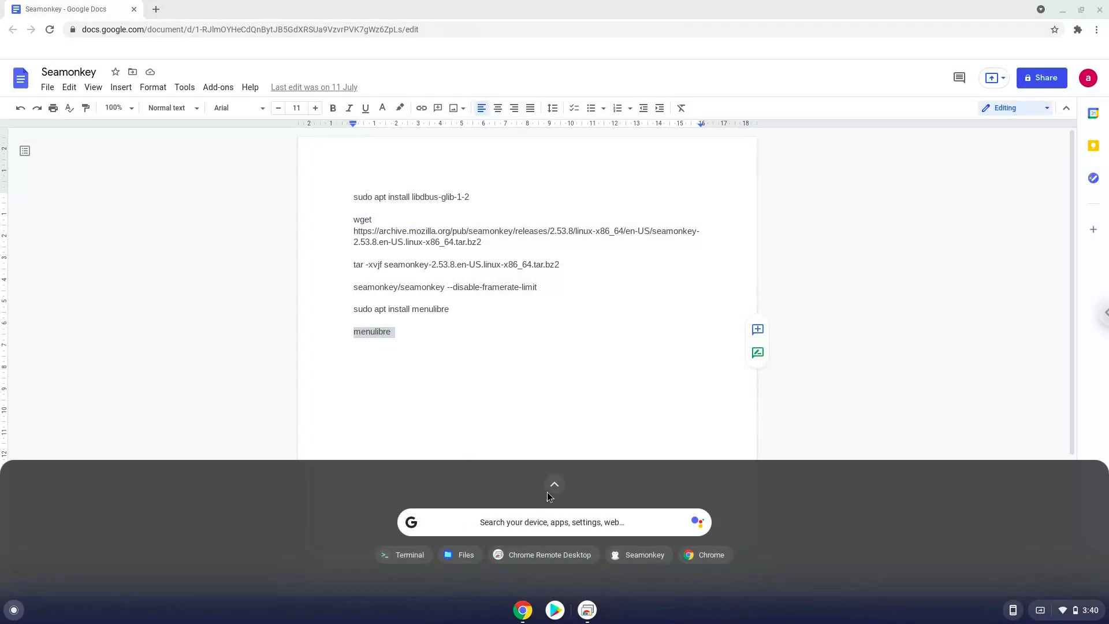
click(554, 484)
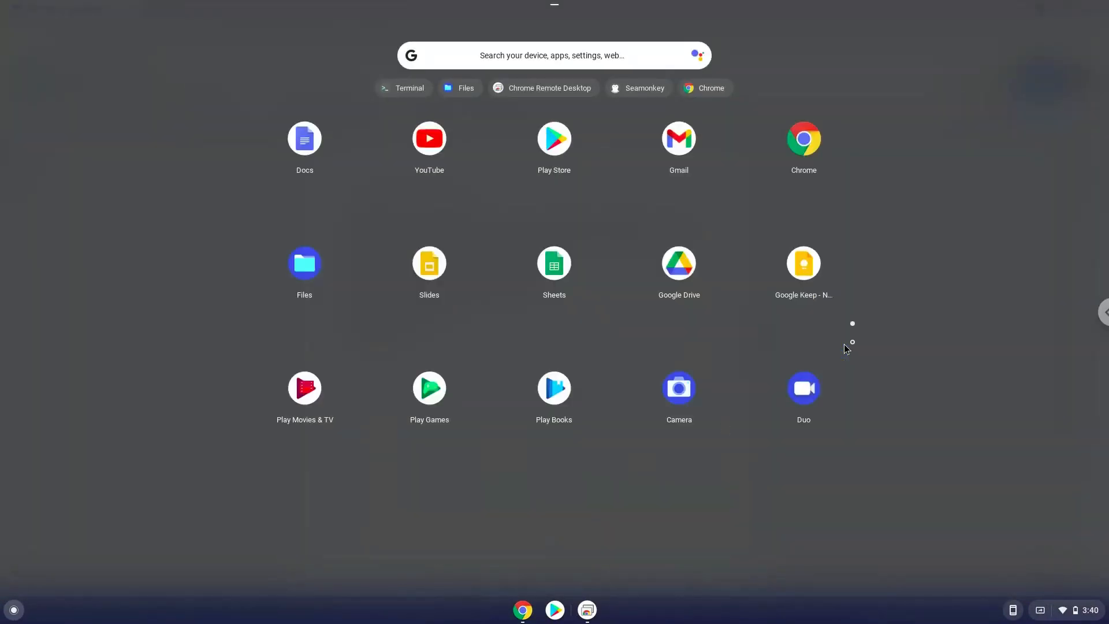
scroll(down, 3)
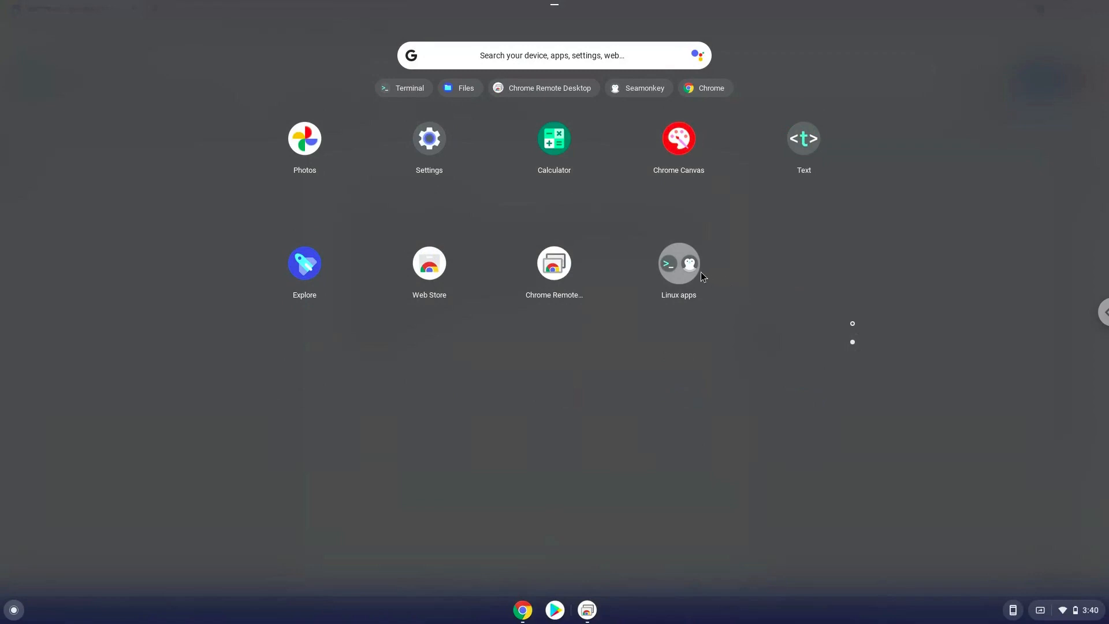
click(677, 264)
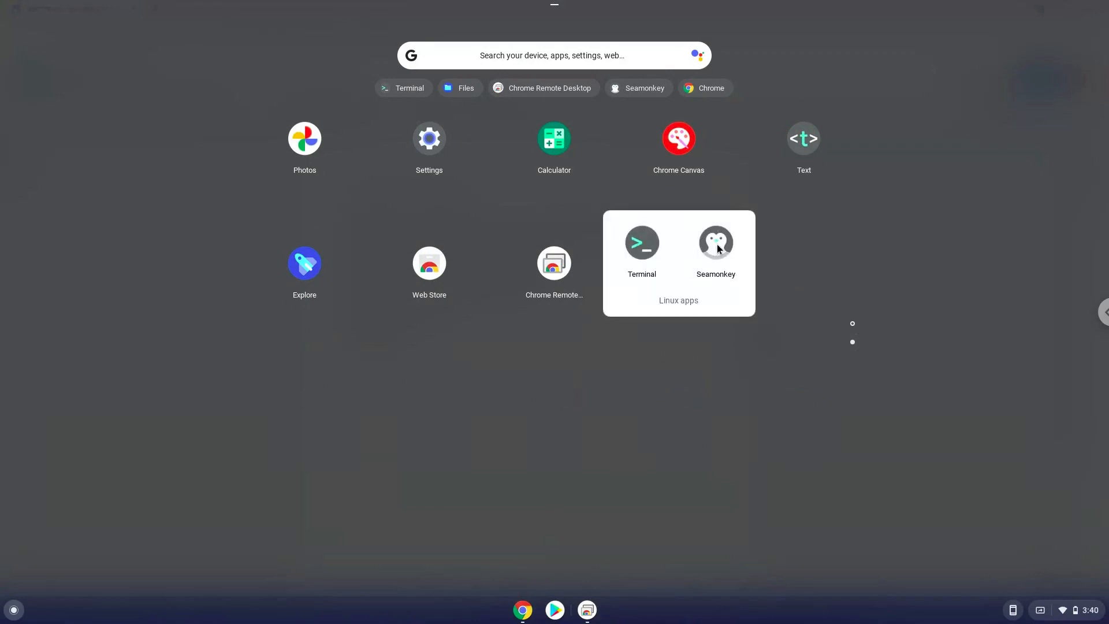